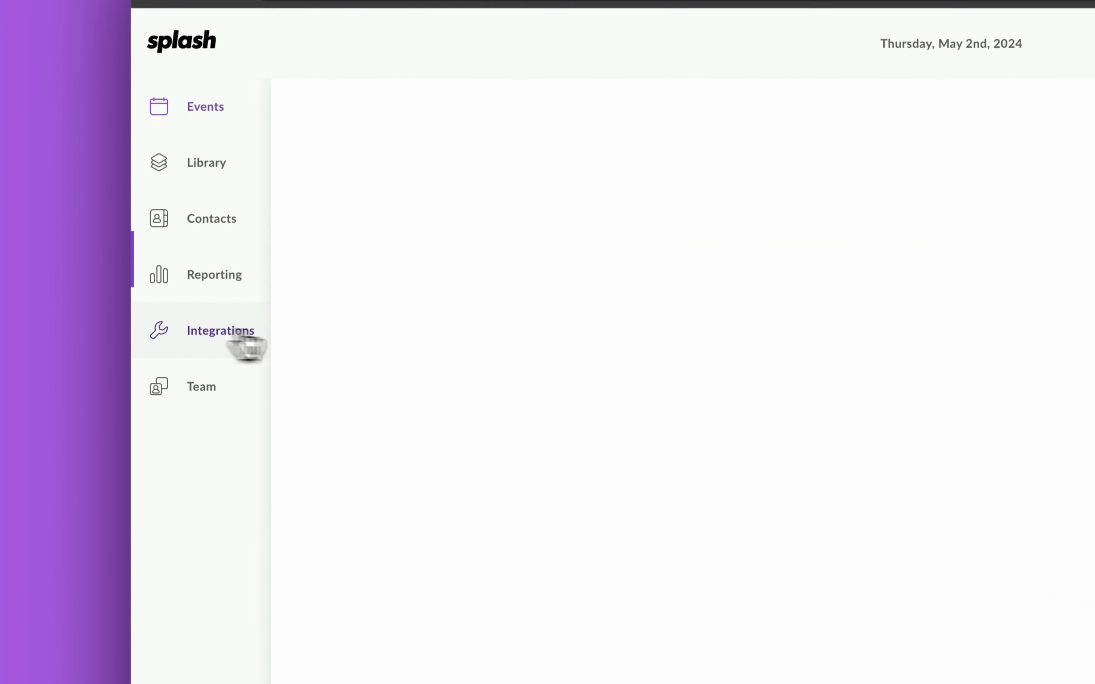
- Expand the Guidebook integration in the integrations list and select its organization ID value
click(220, 331)
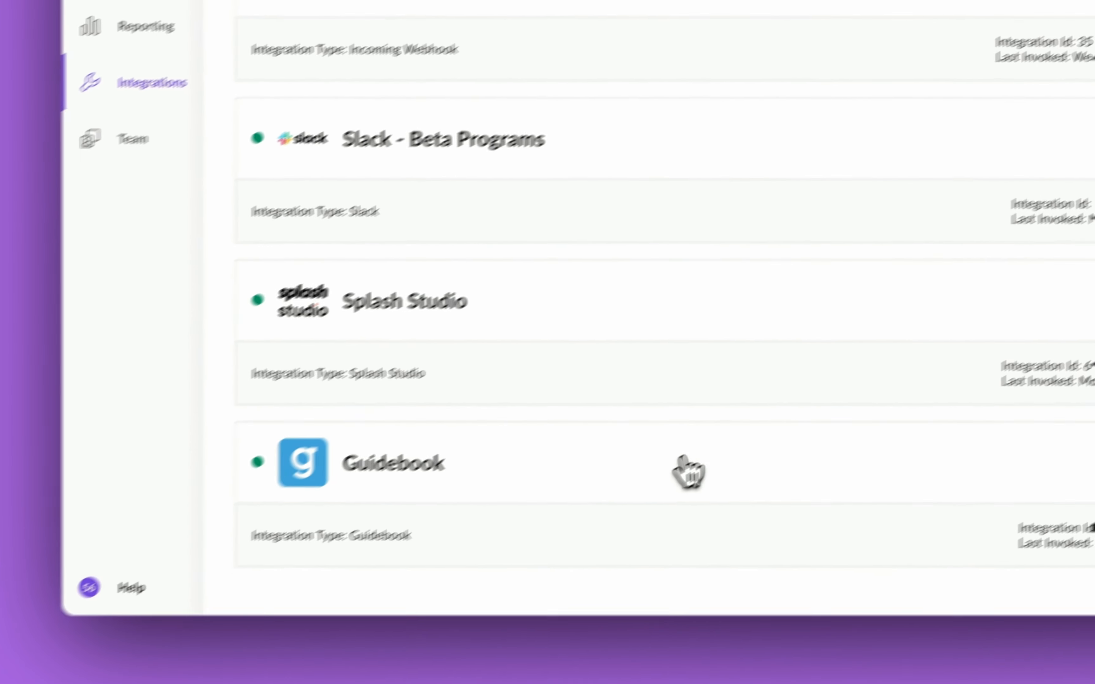
click(398, 467)
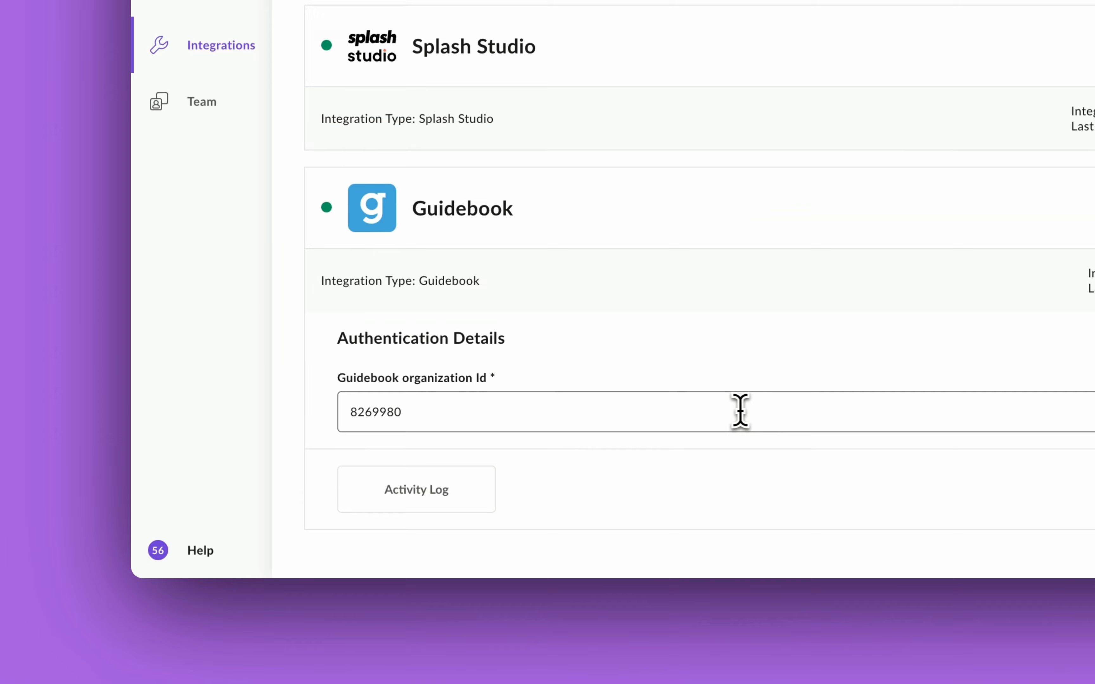
double_click(375, 412)
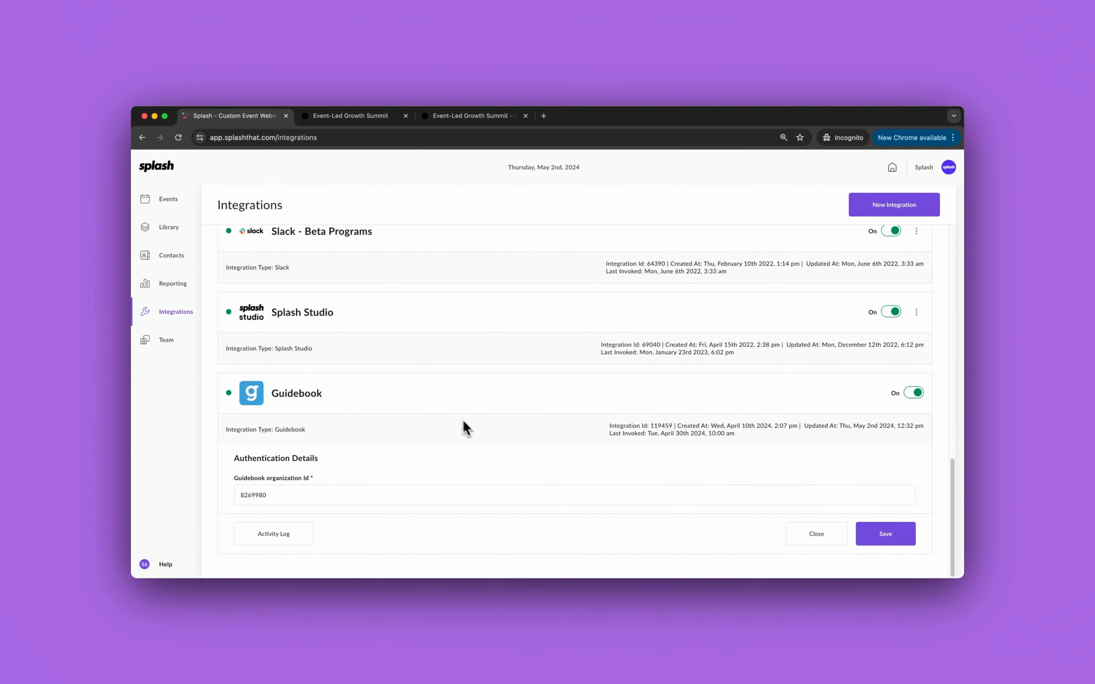
mouse_move(859, 397)
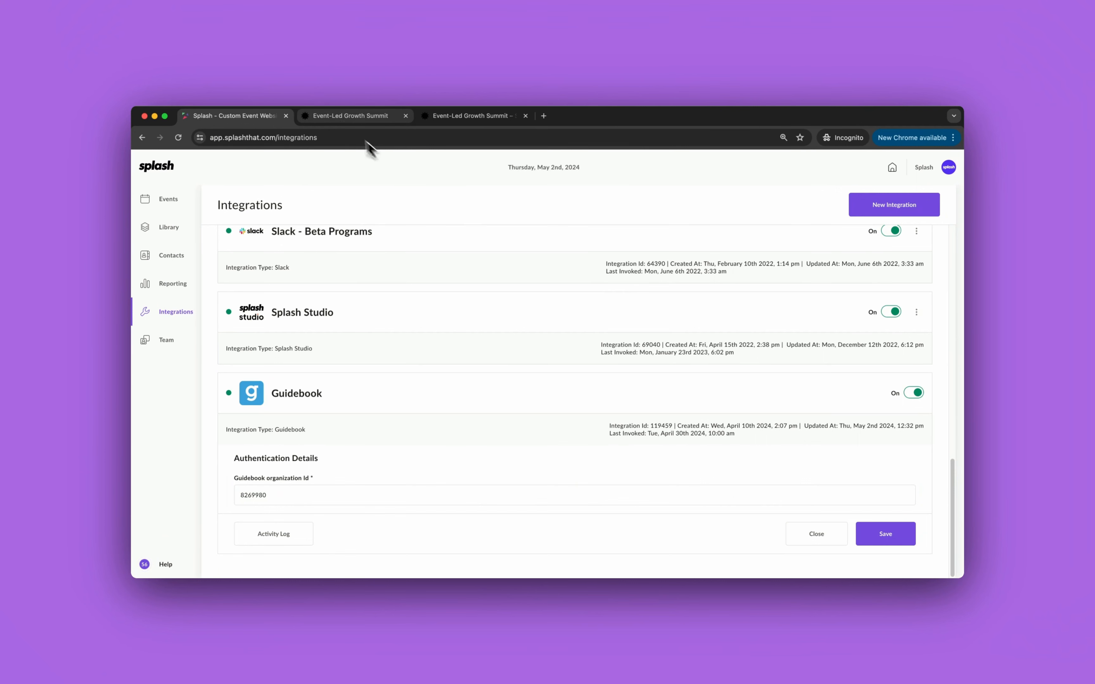
- Review the Event-Led Growth Summit's public event page from top to bottom
click(348, 116)
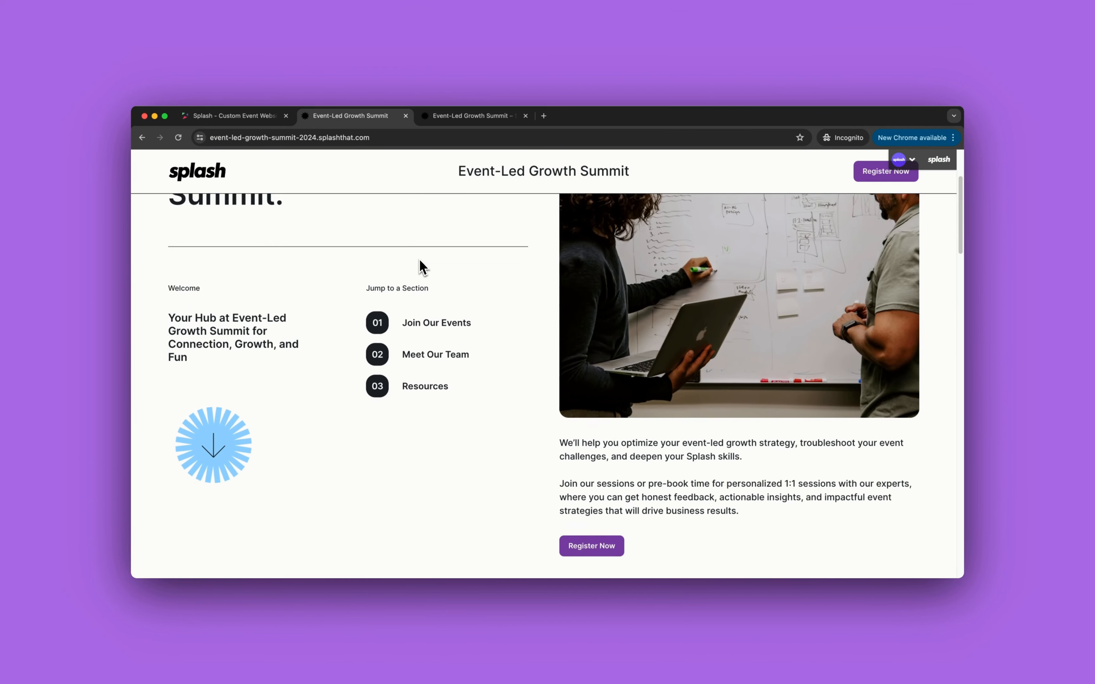
scroll(down, 3)
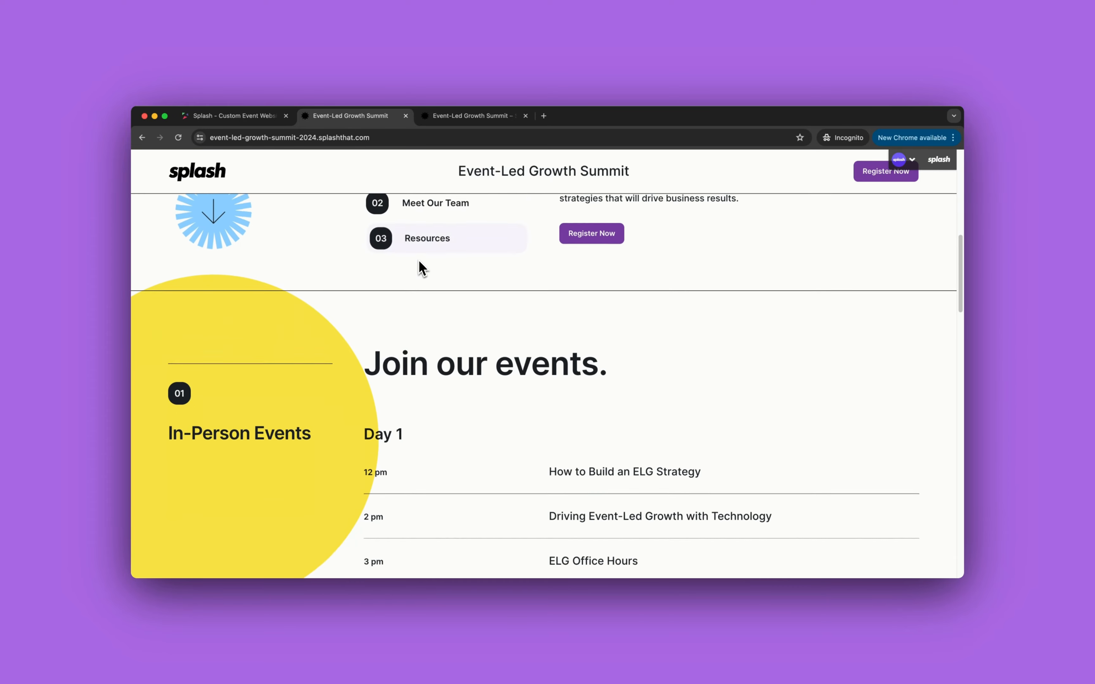
scroll(down, 3)
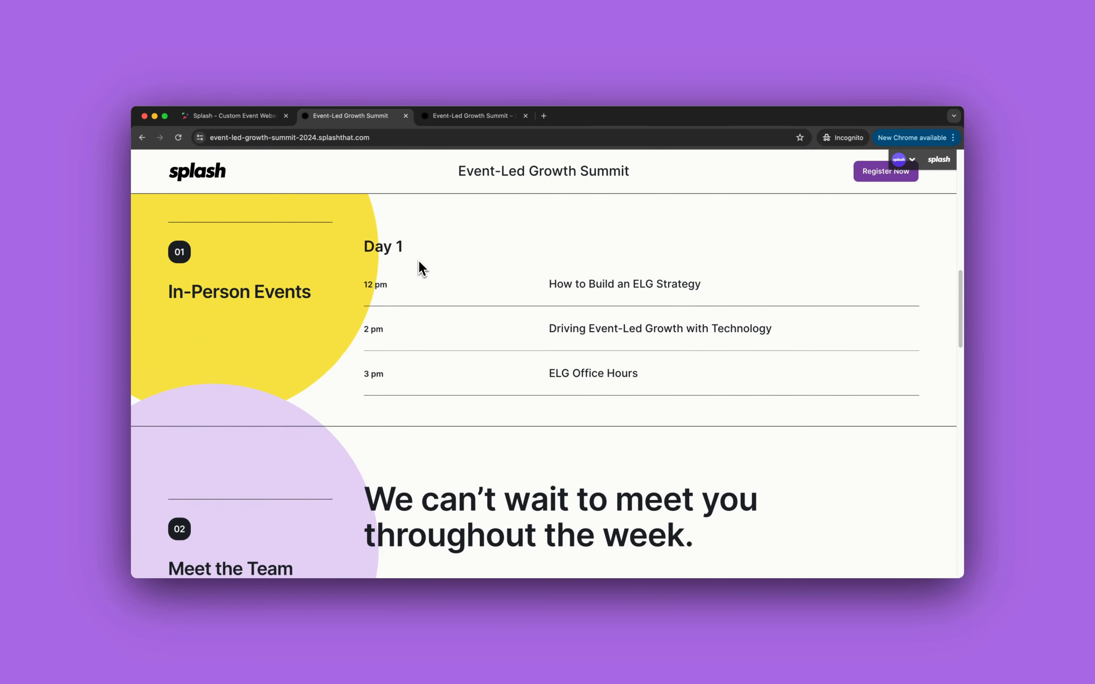
scroll(down, 3)
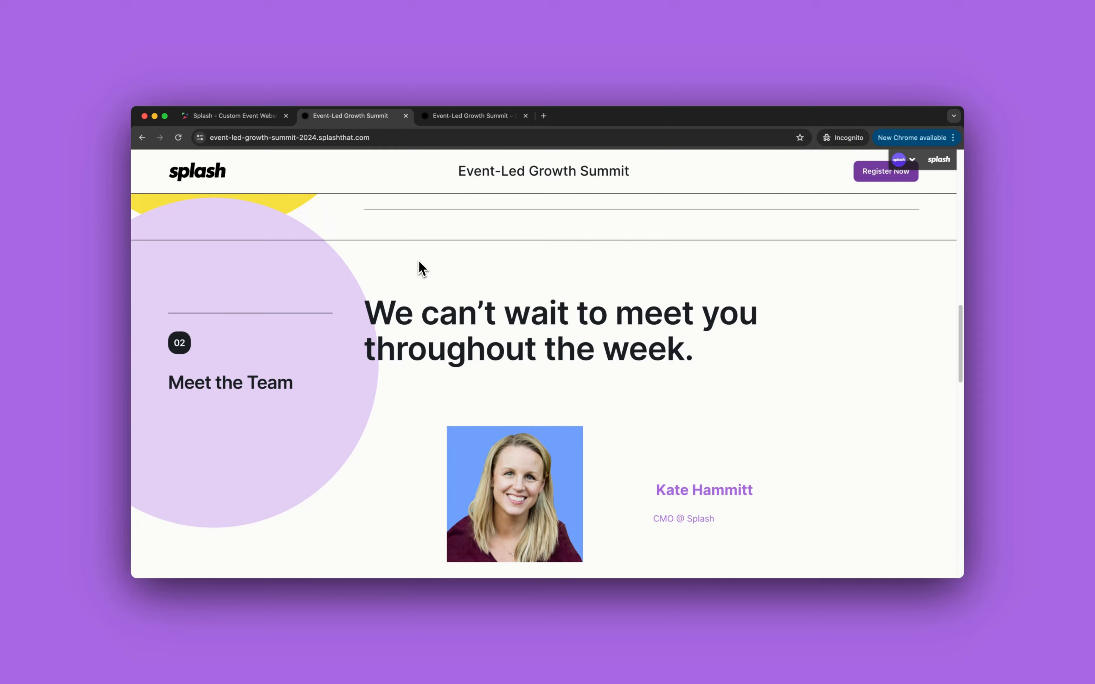
scroll(down, 3)
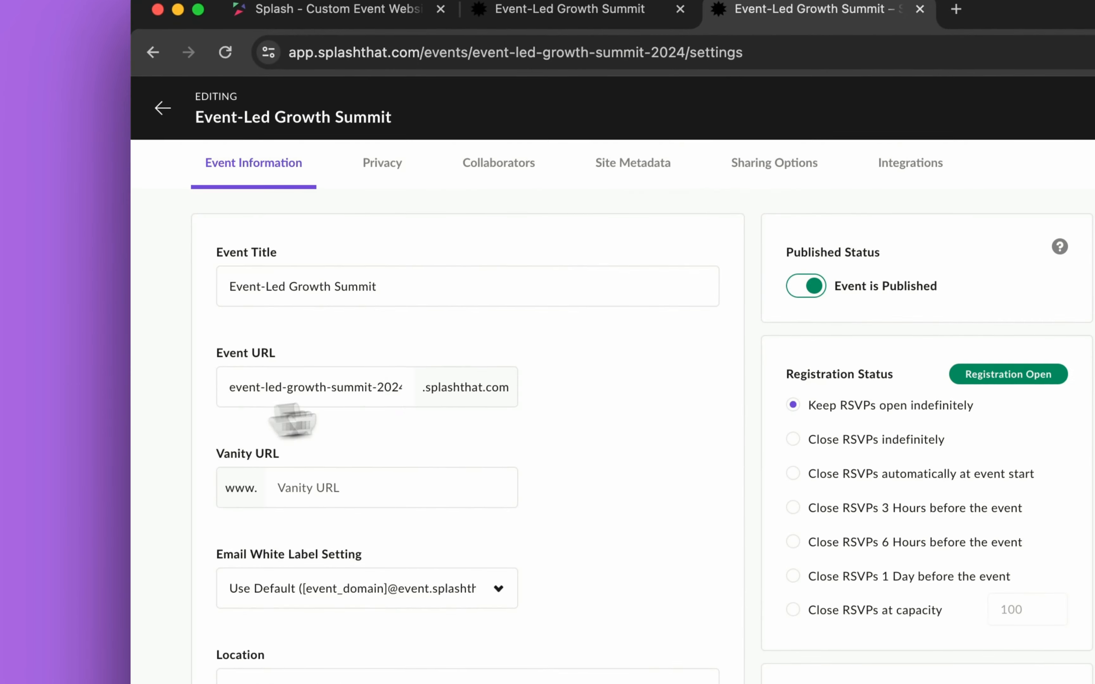
- Create a Guidebook guide connected to the event from its integration settings and confirm with Yes
click(910, 163)
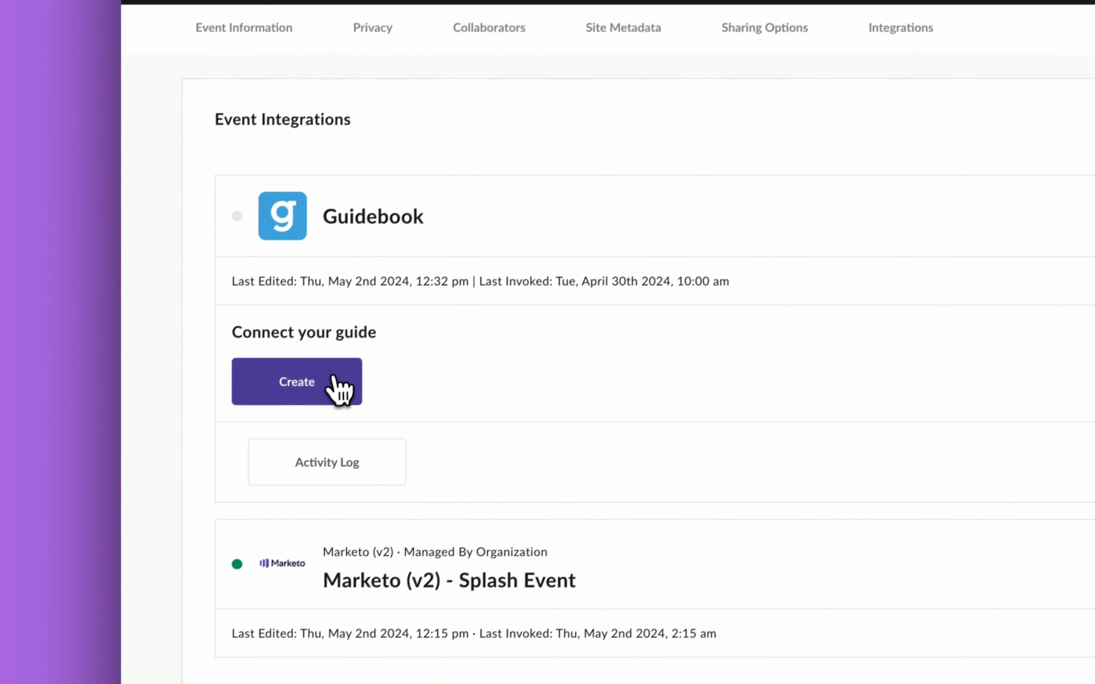
click(296, 382)
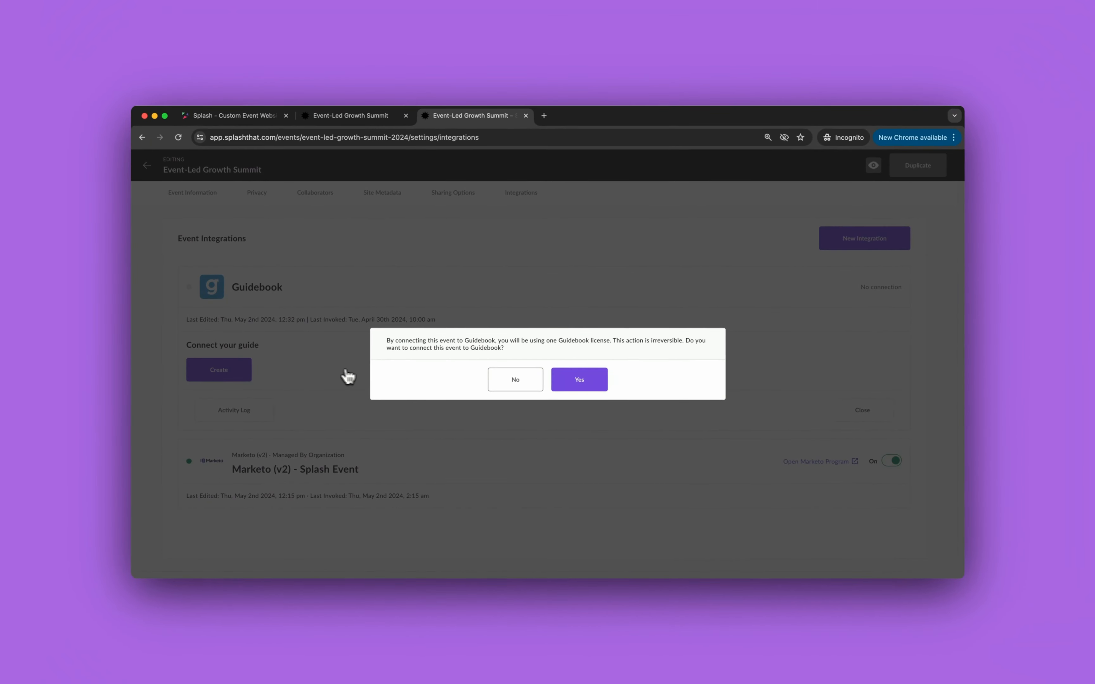
click(579, 379)
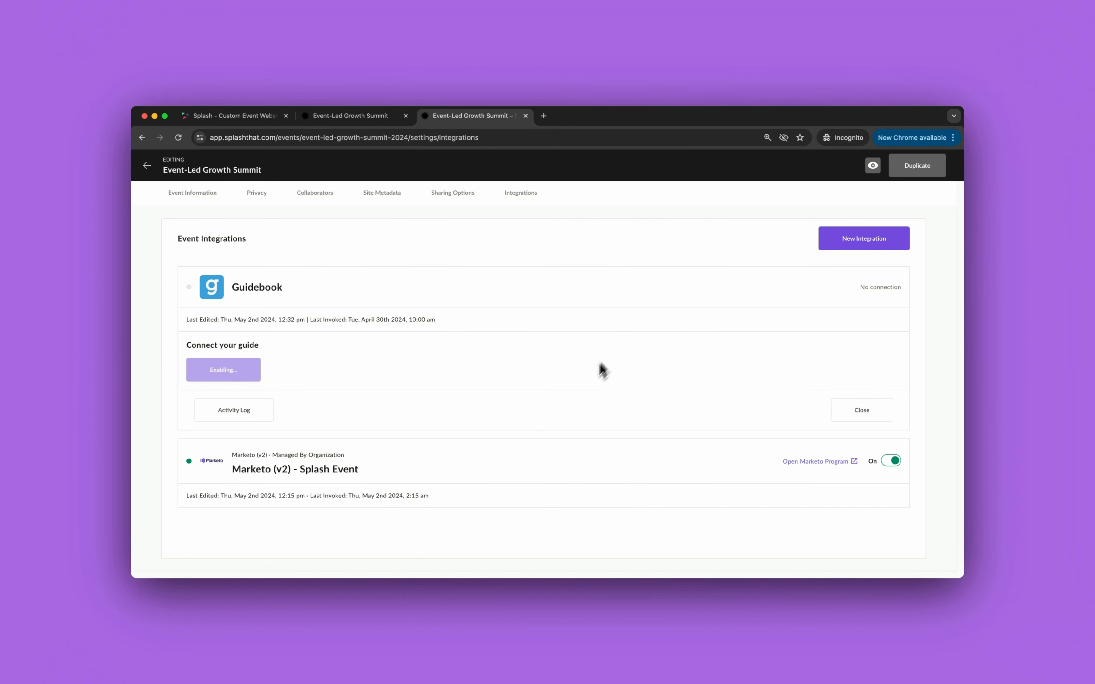
mouse_move(619, 333)
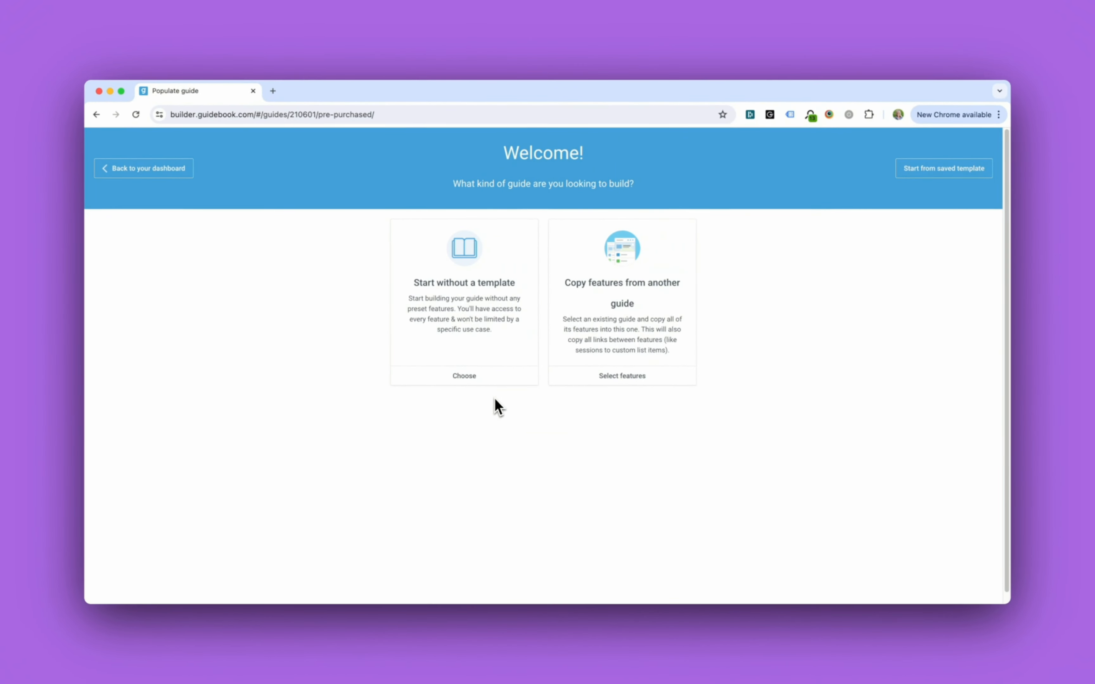
mouse_move(480, 335)
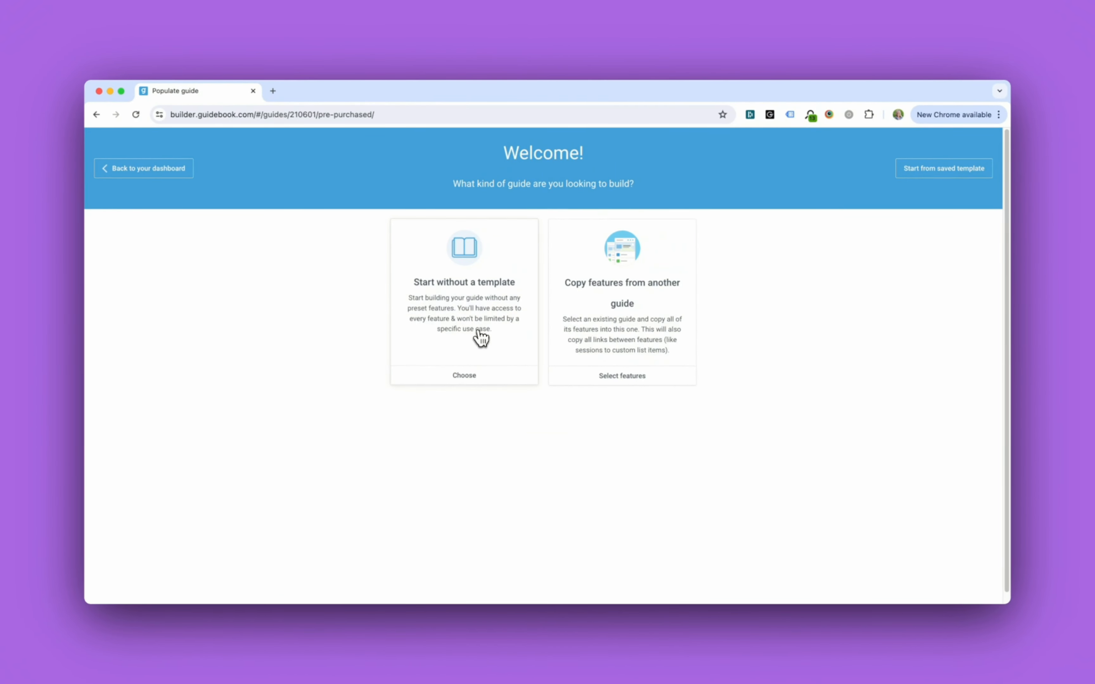
- Choose 'Start without a template' on the Welcome page to begin the guide
click(465, 375)
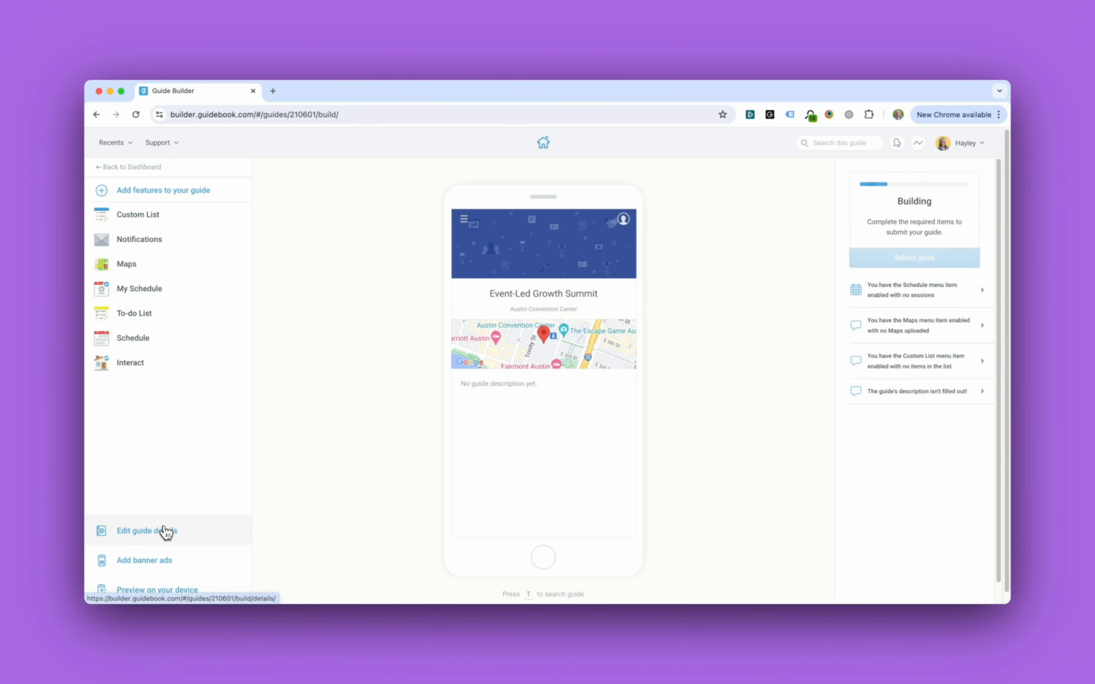
- Enter the guide description, short name elgsummit2024 and expected attendance 1000 in guide details
click(146, 531)
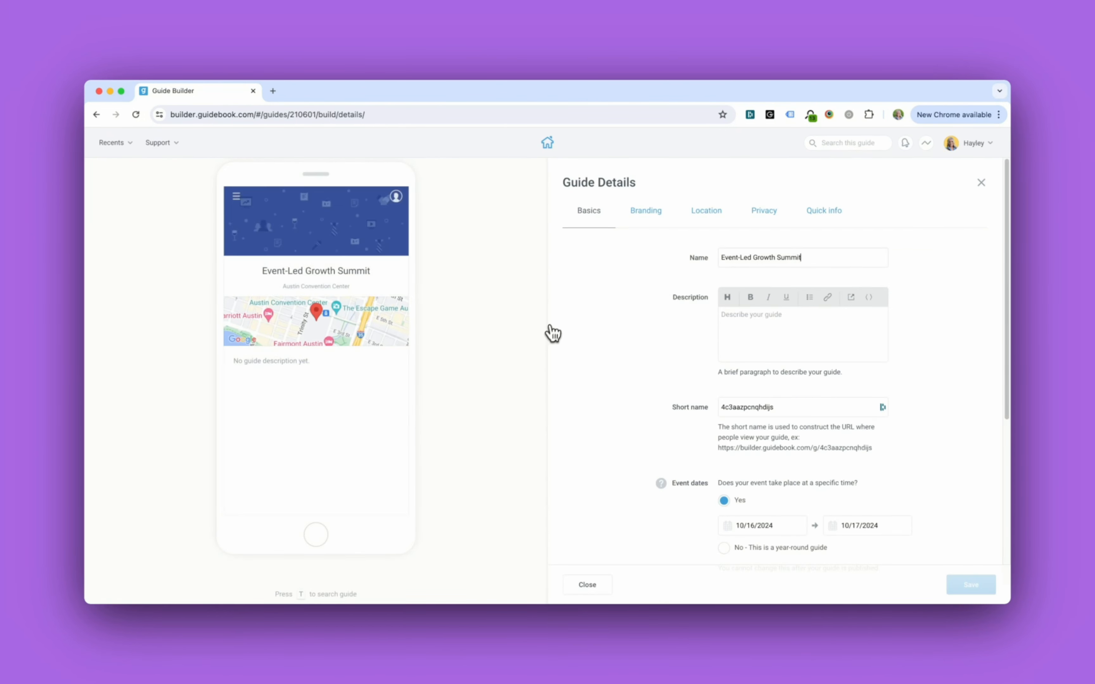
mouse_move(555, 327)
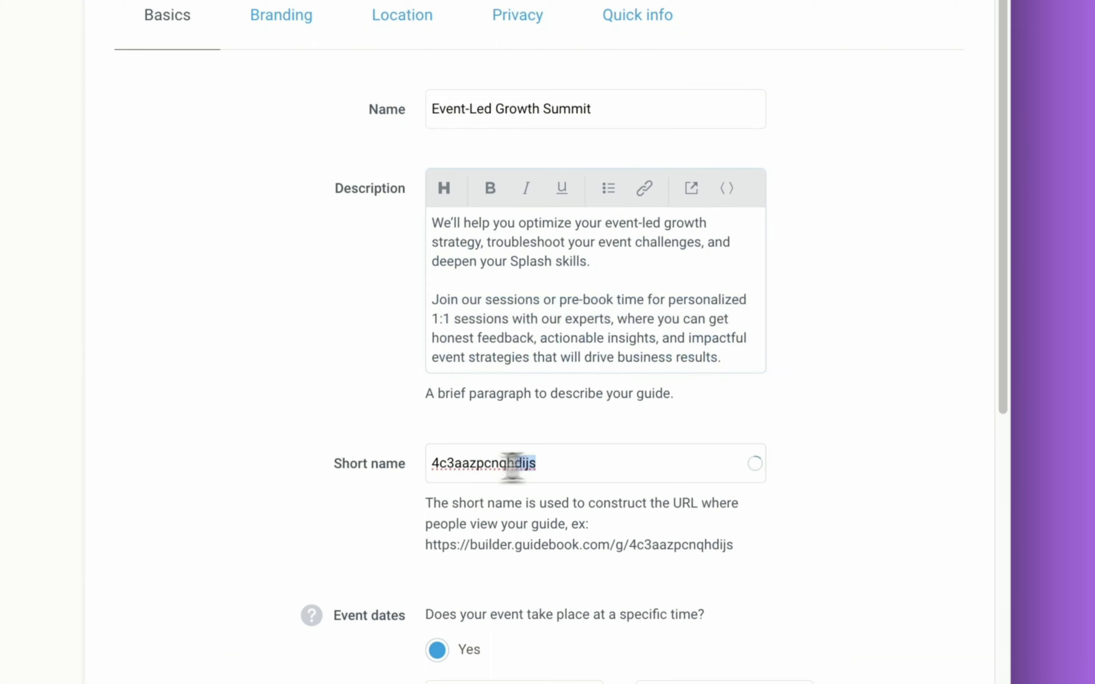
text(elgsummit2024)
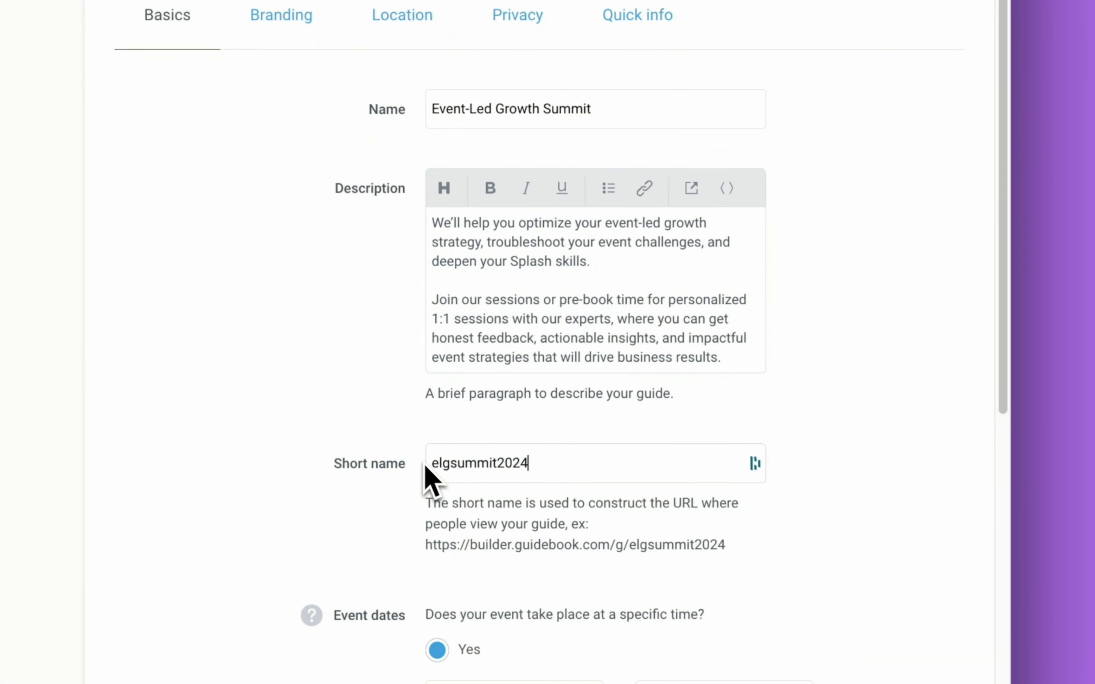
scroll(down, 3)
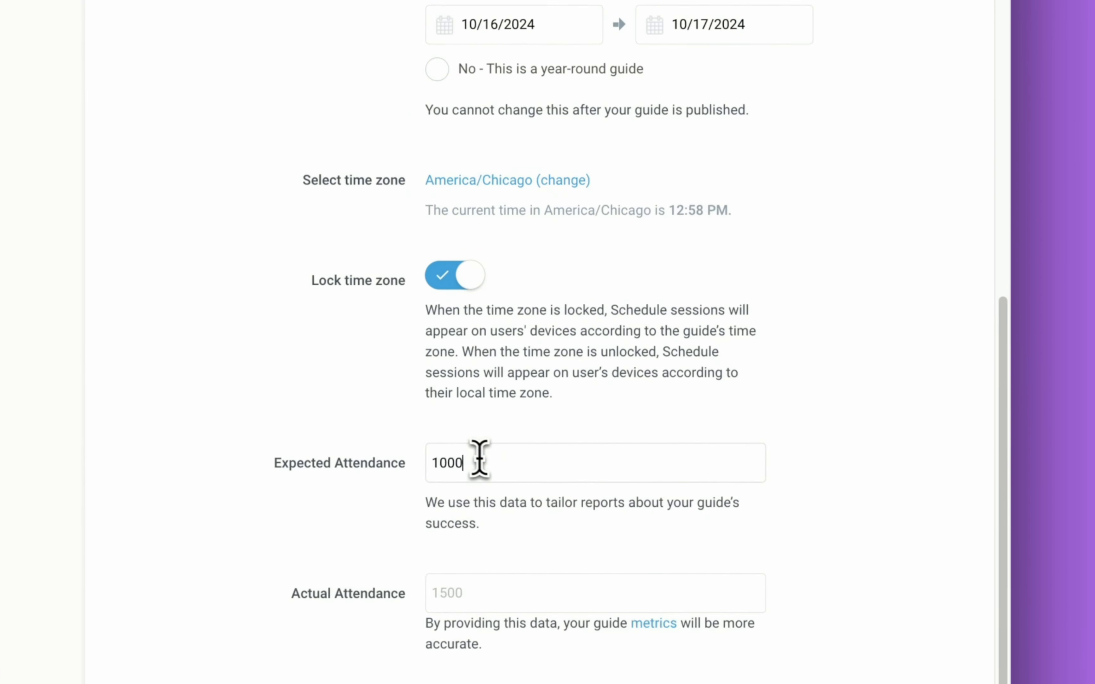
click(392, 234)
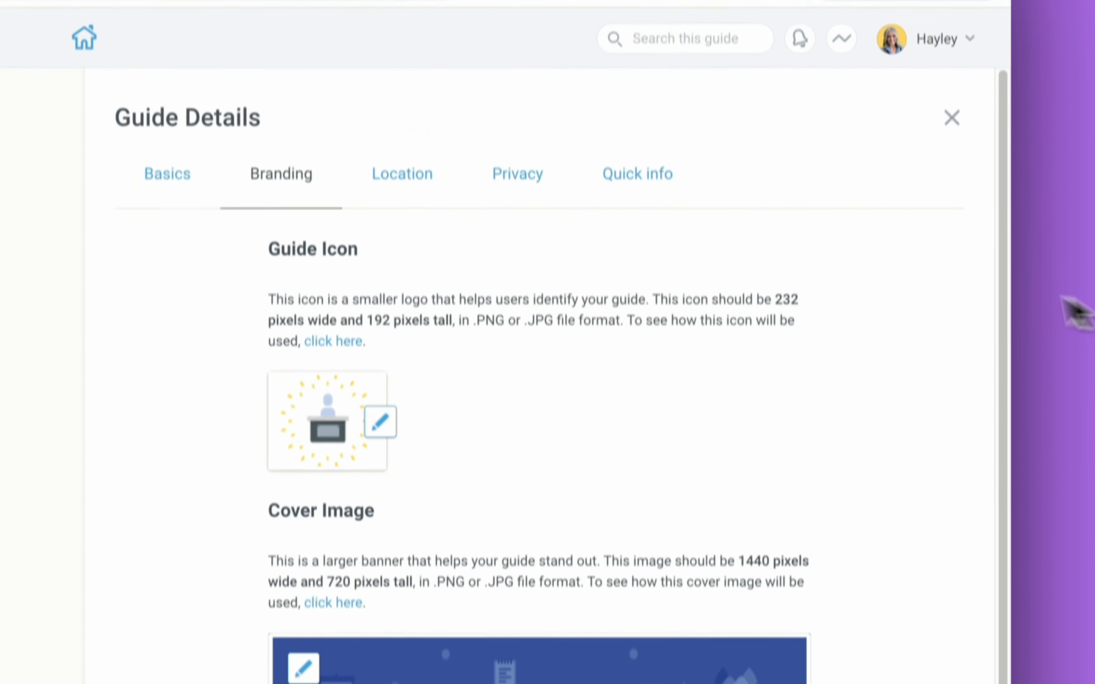
- Upload the Splash logo as guide icon and ELG artwork as cover image, then save
click(382, 422)
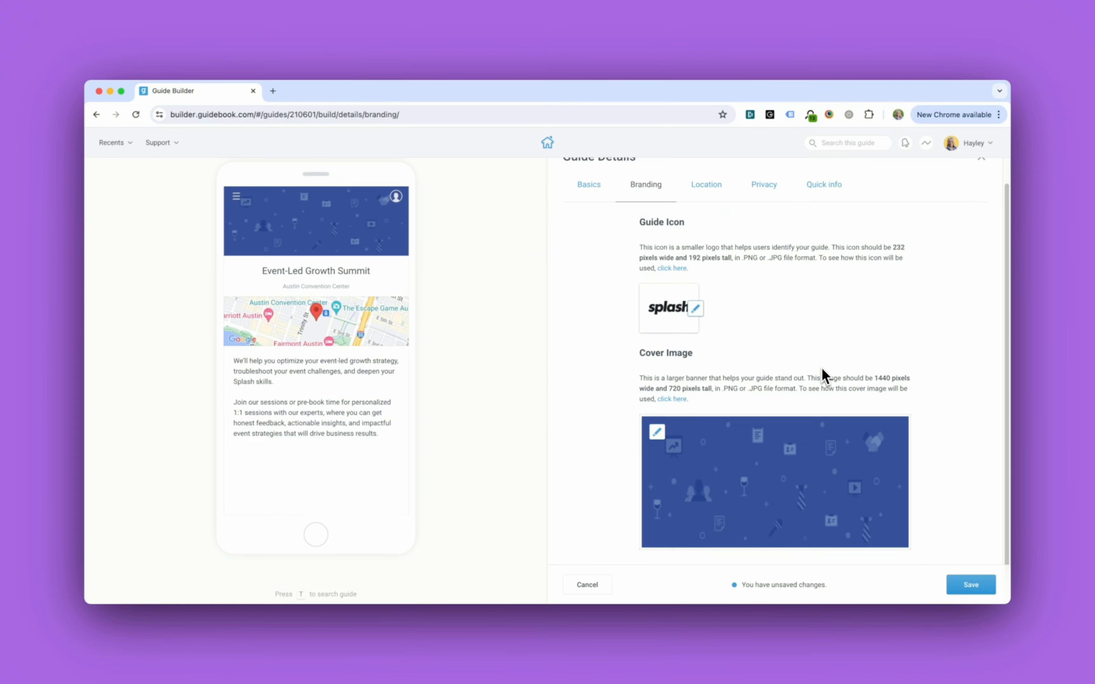
click(656, 431)
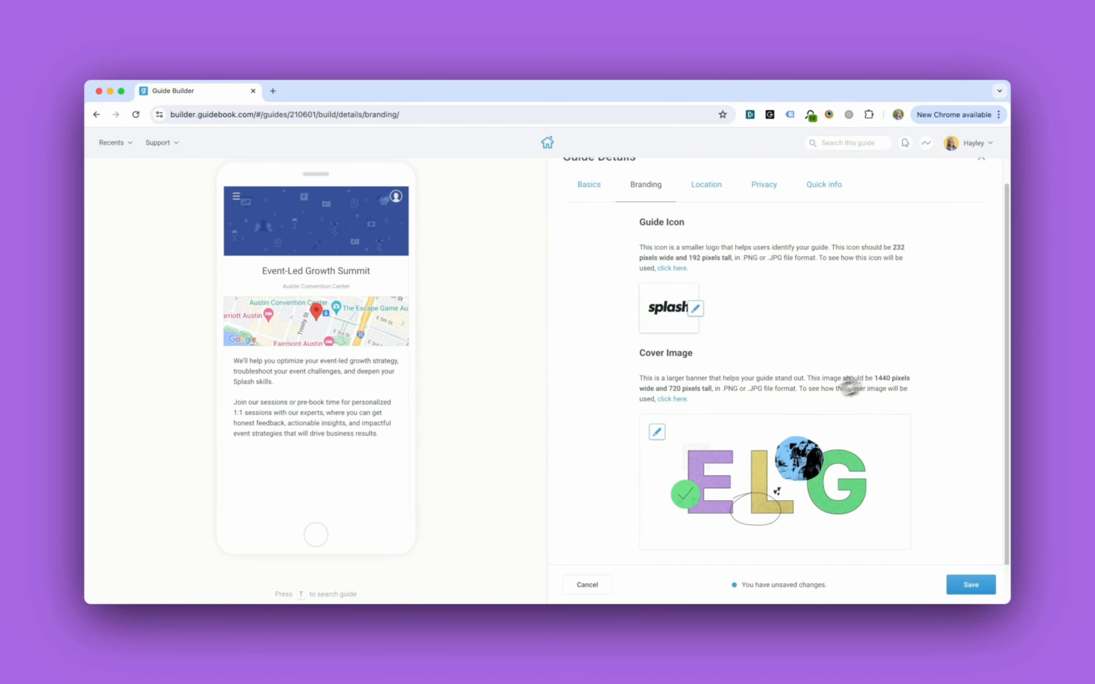
click(971, 585)
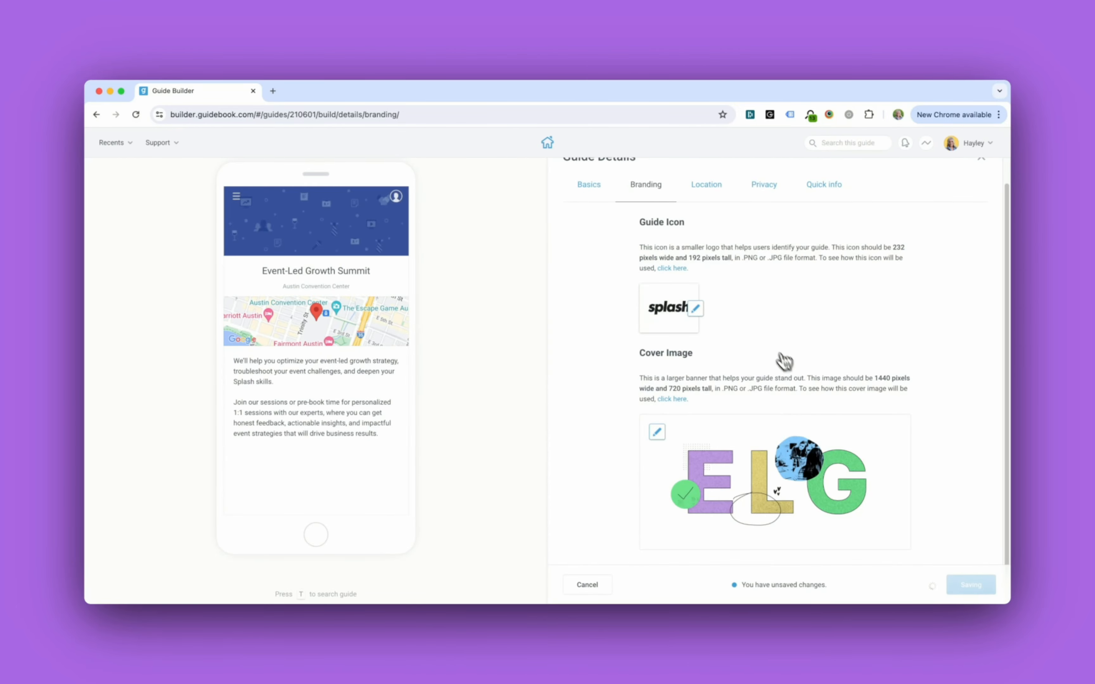
click(971, 585)
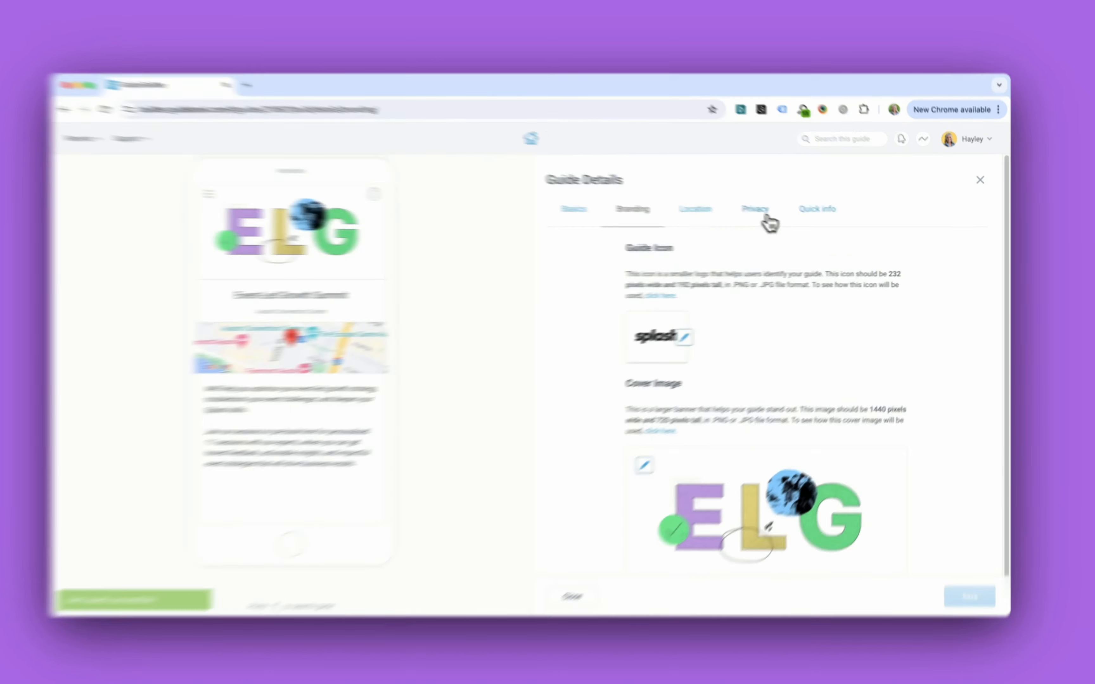
- Try Passphrase and Invite-only privacy, keep the guide Public with Sharing enabled
click(755, 209)
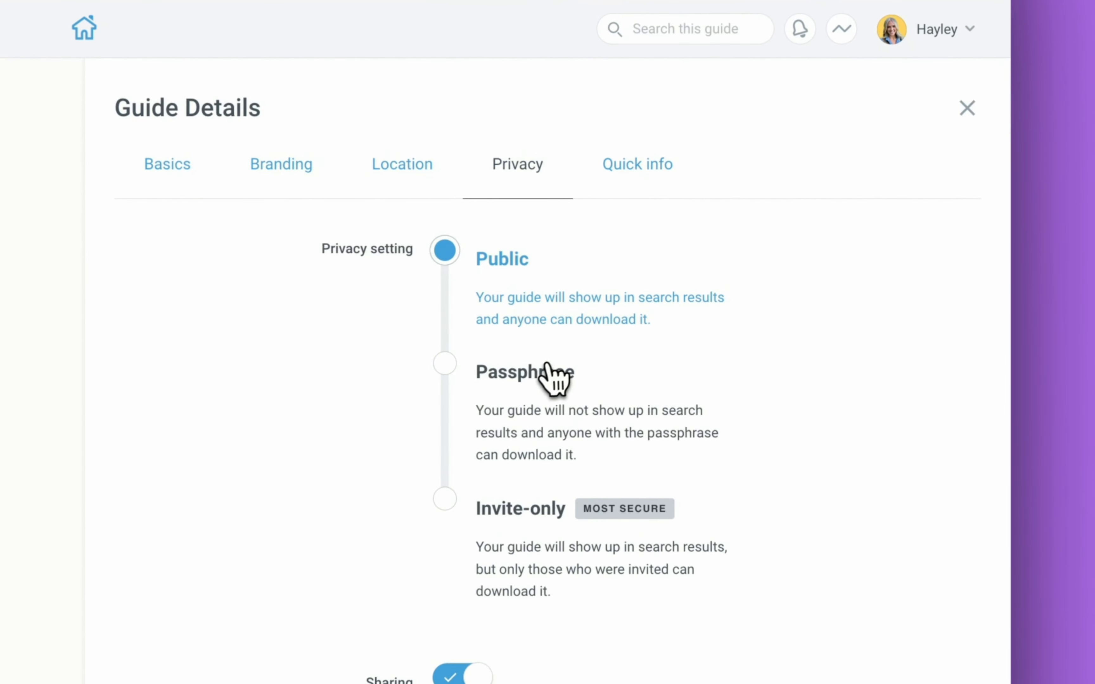
click(443, 364)
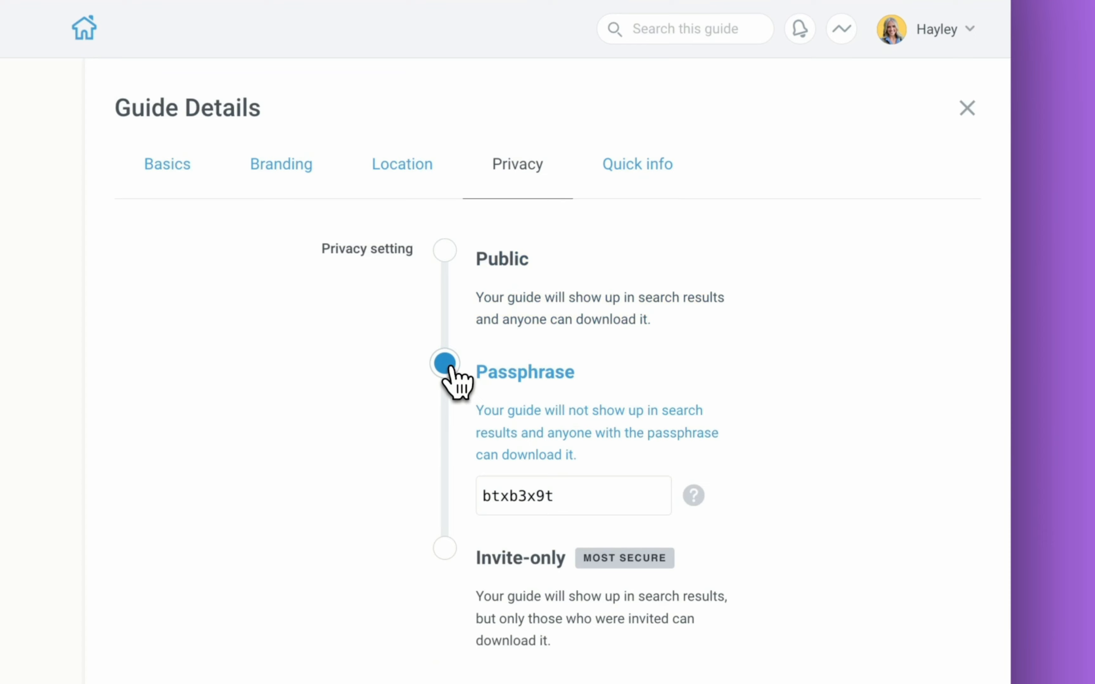
click(445, 548)
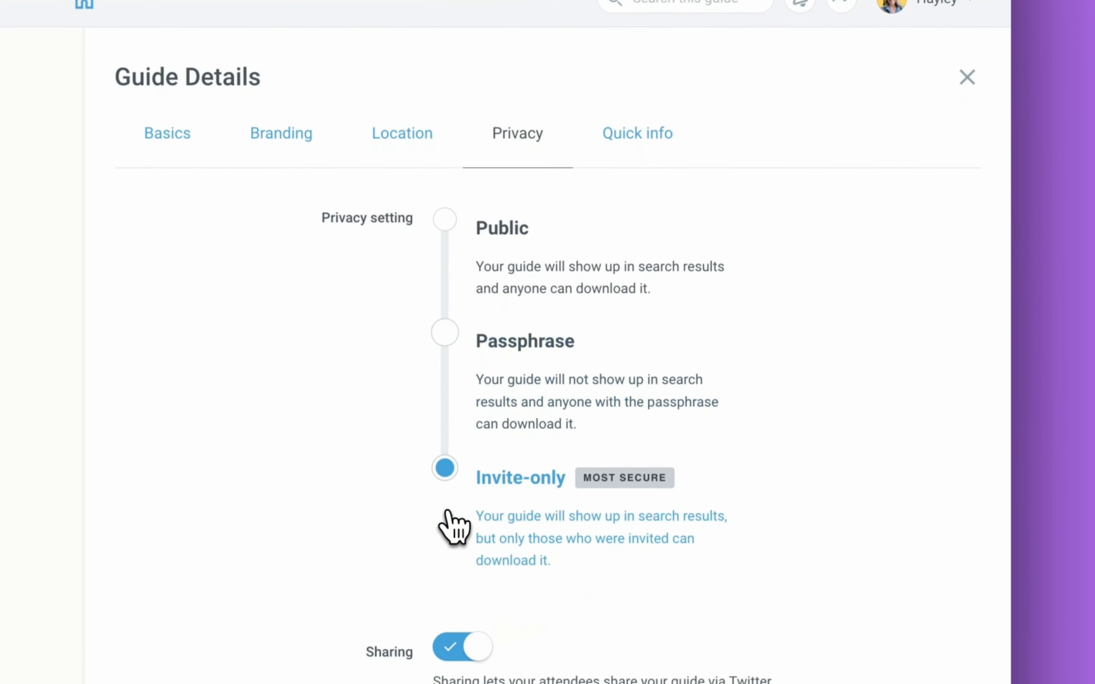
click(444, 220)
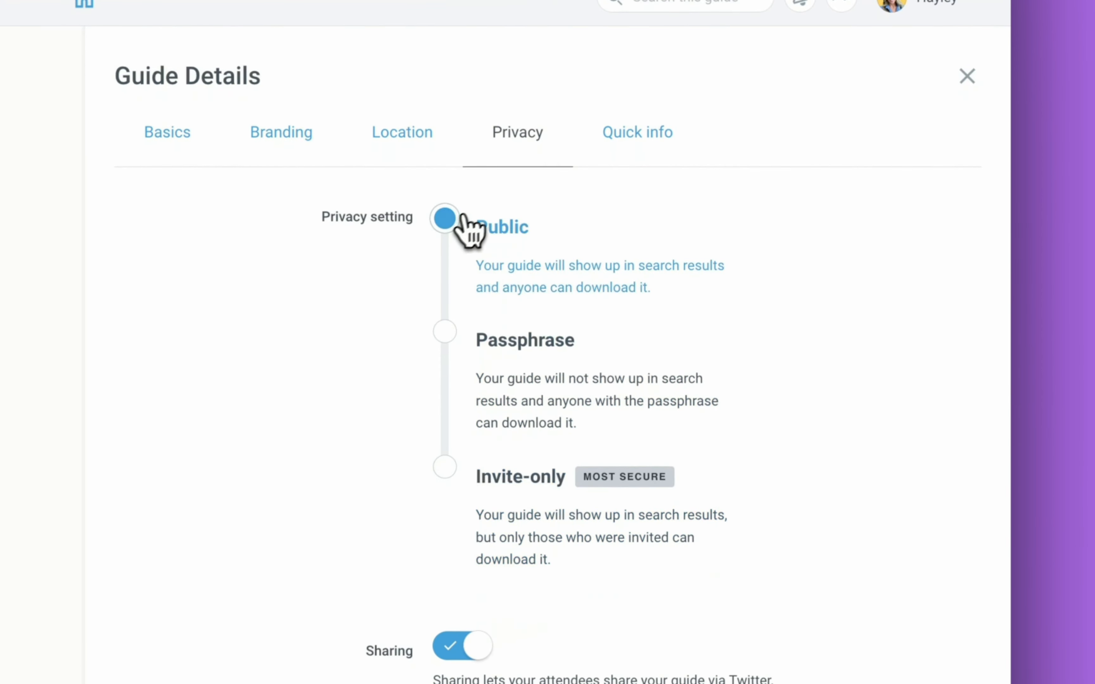
scroll(down, 3)
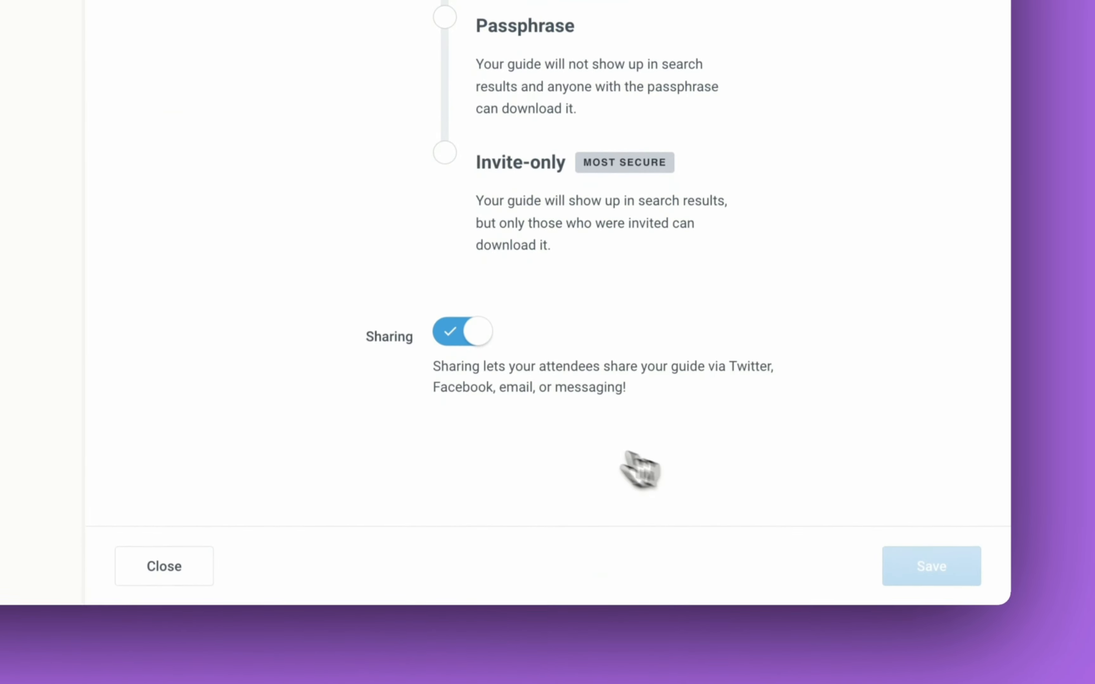
click(932, 566)
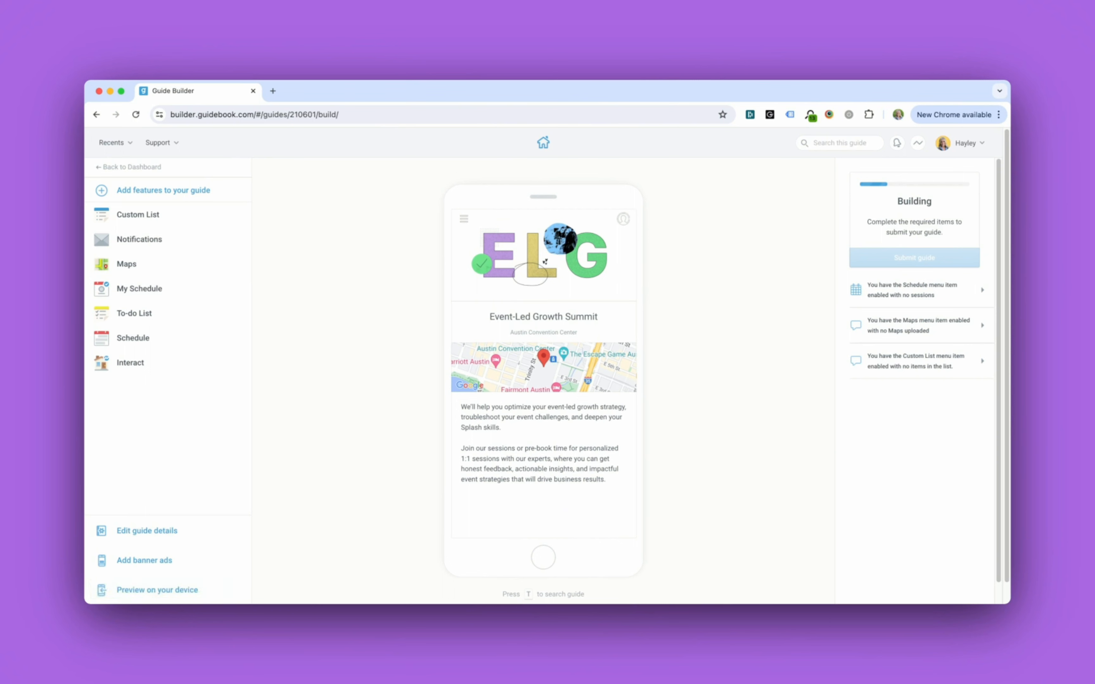
mouse_move(260, 301)
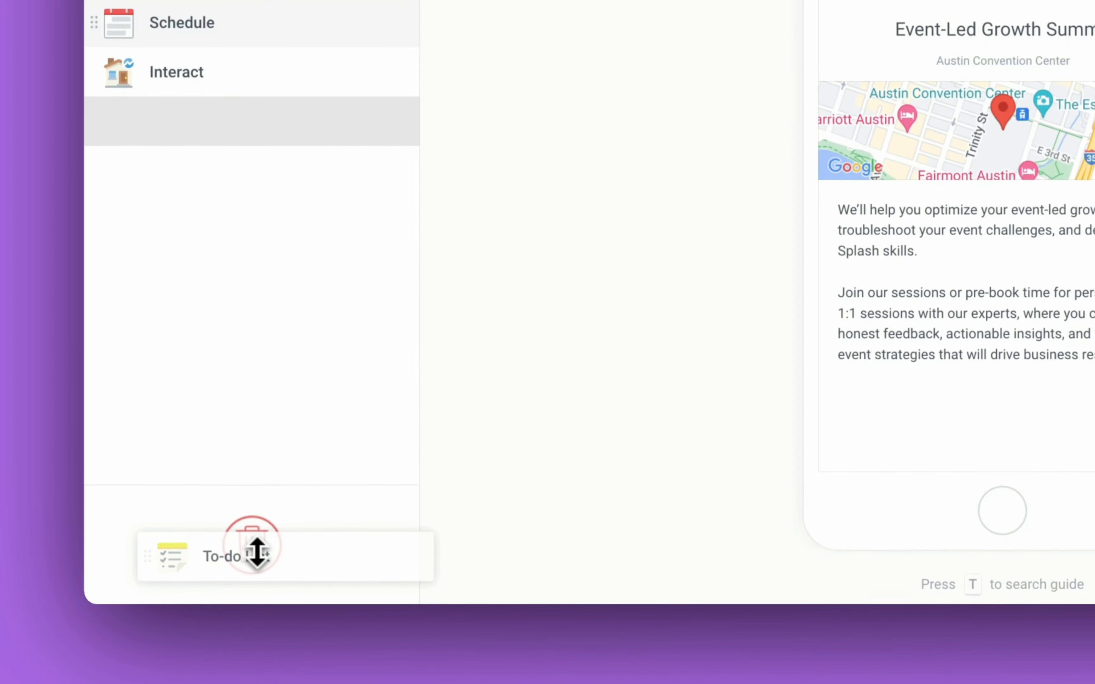
- Delete the To-do List feature and move My Schedule above Maps in the menu
click(252, 548)
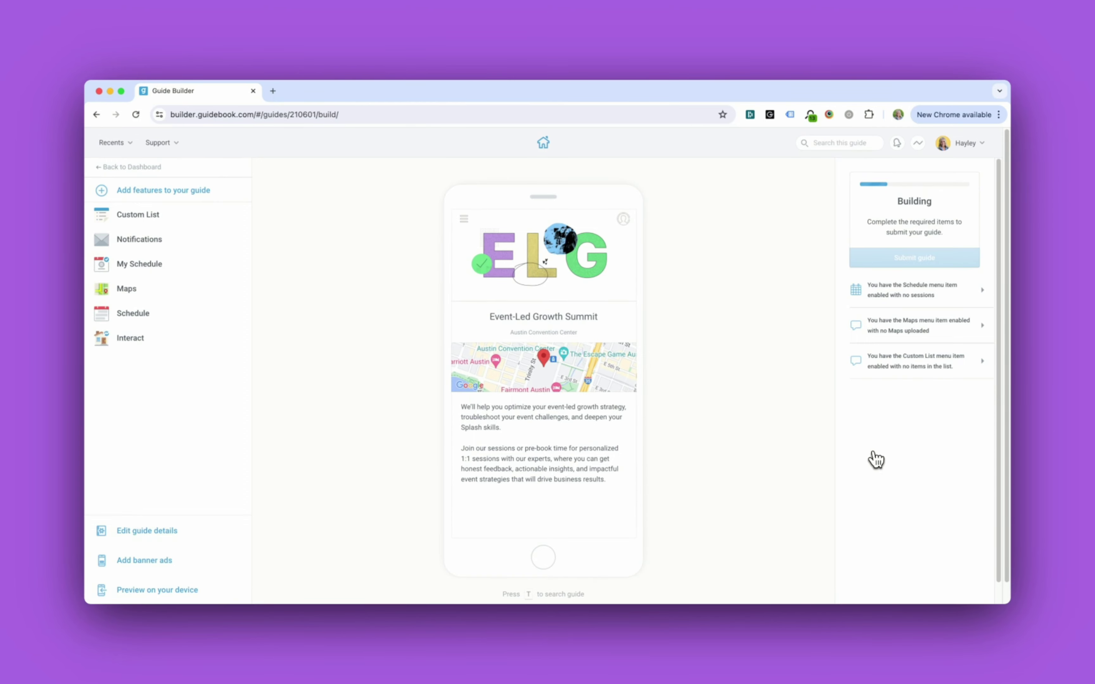
mouse_move(447, 387)
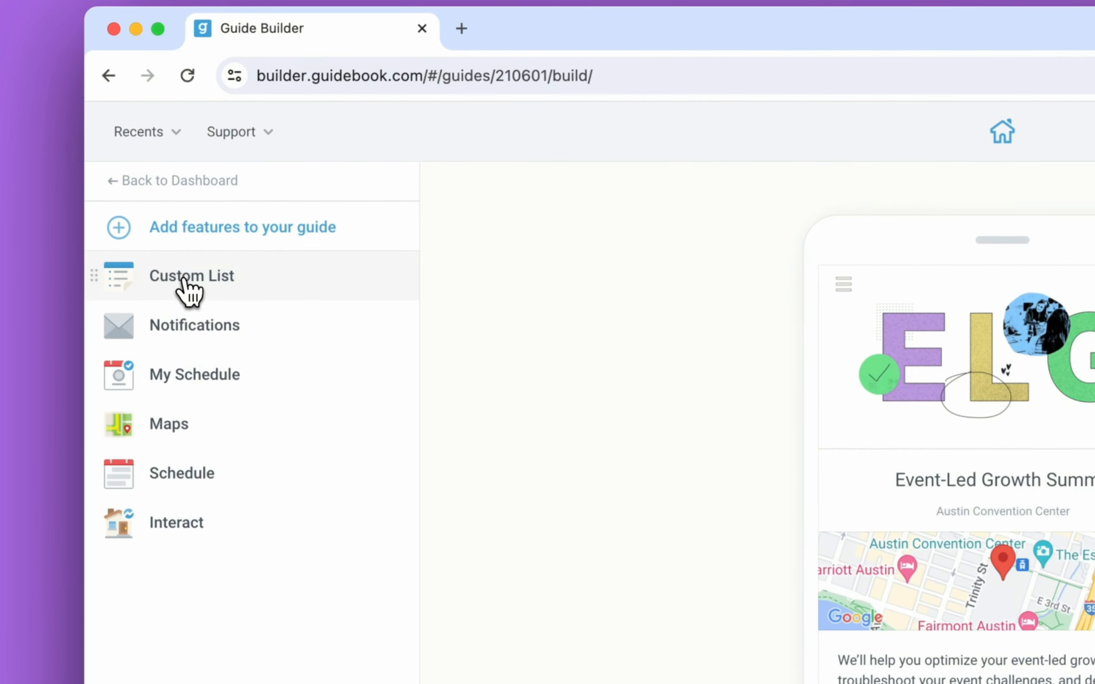
- Add a custom list entry titled 'CMO at Splash' with a PNG headshot thumbnail and save it
click(191, 276)
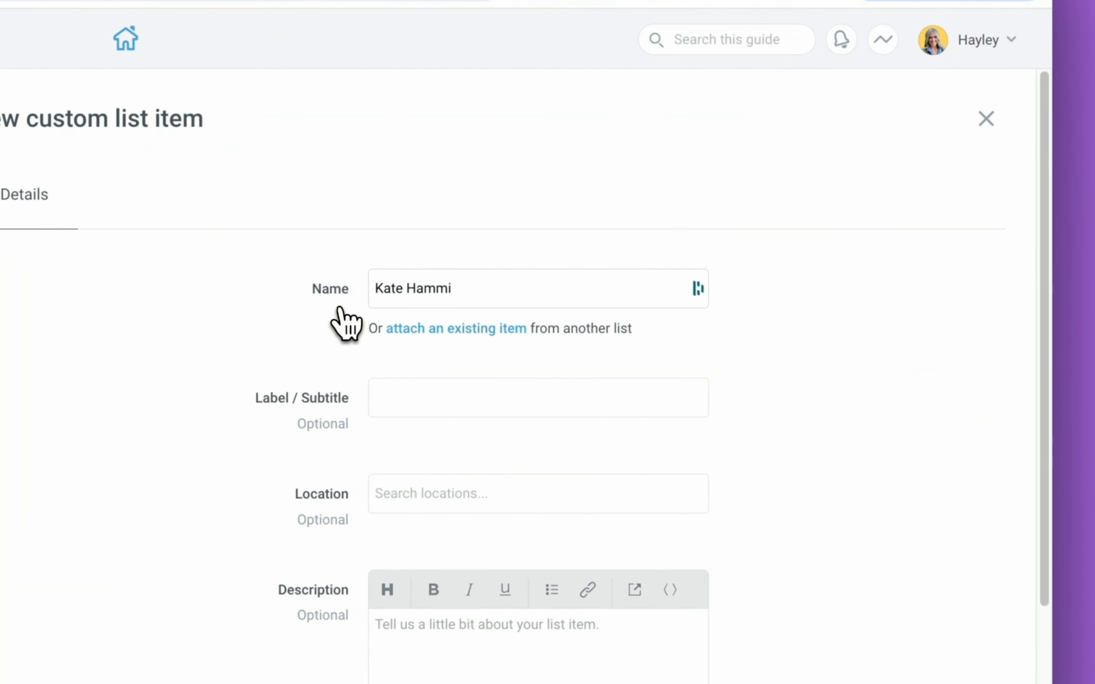
text(CMO at Splash)
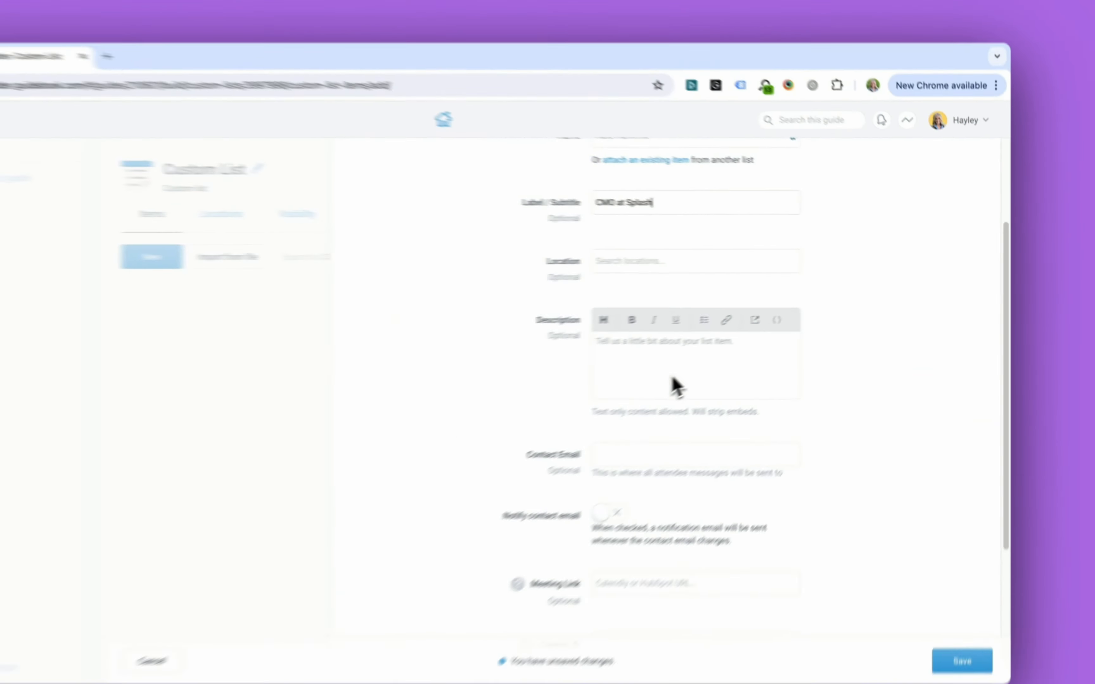
click(728, 600)
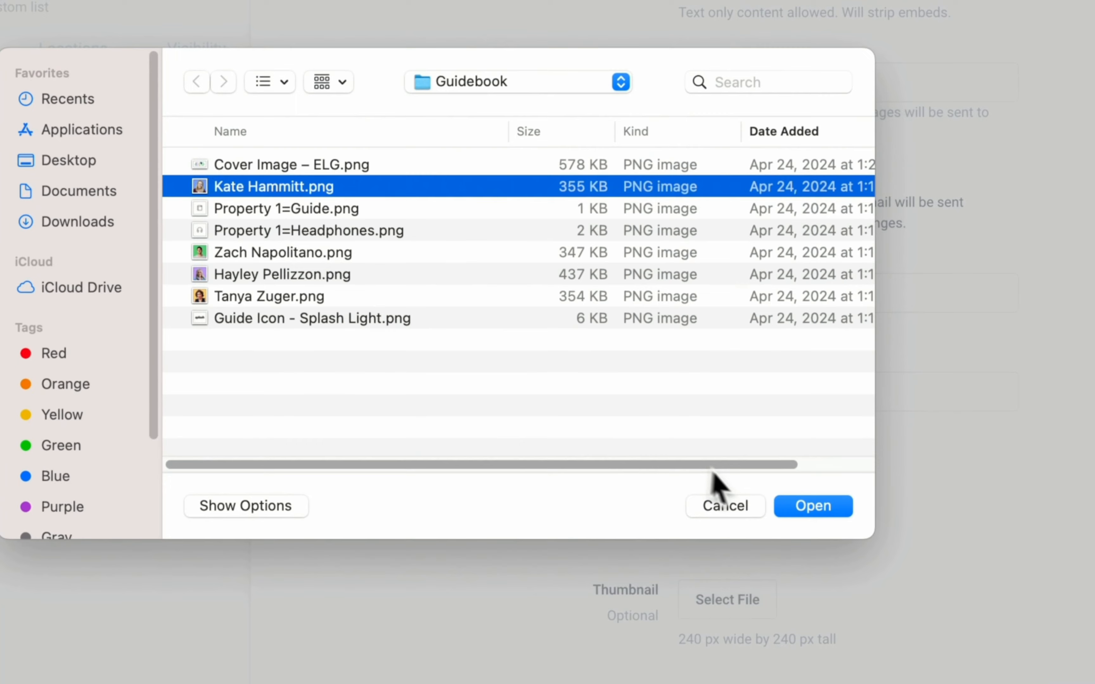
click(814, 506)
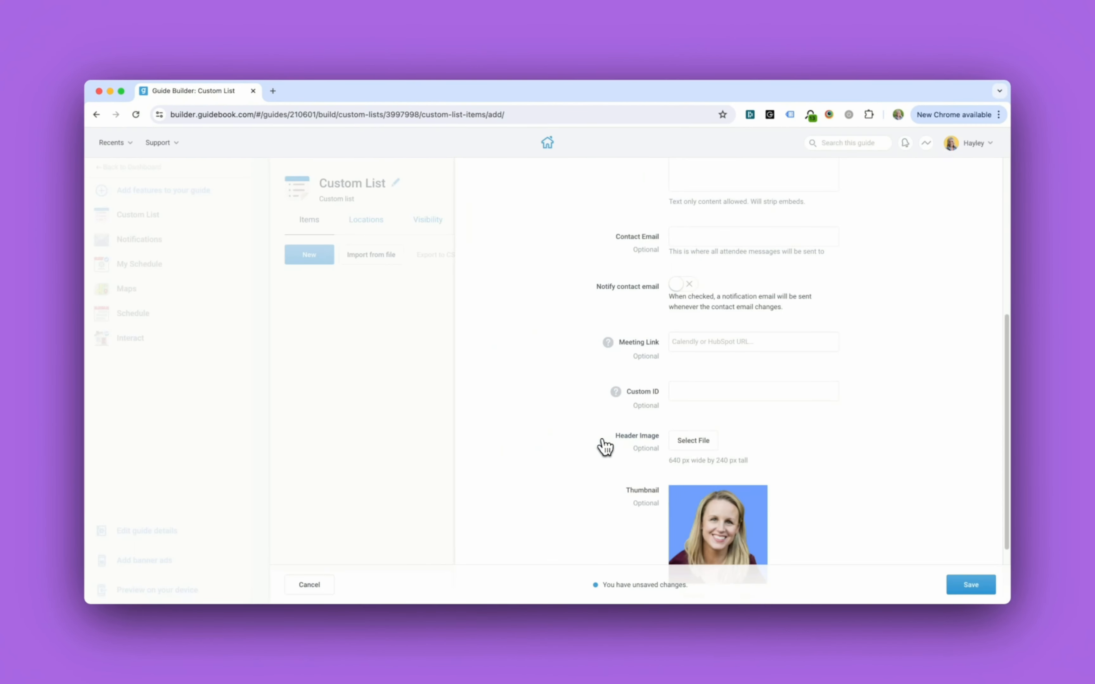
click(971, 585)
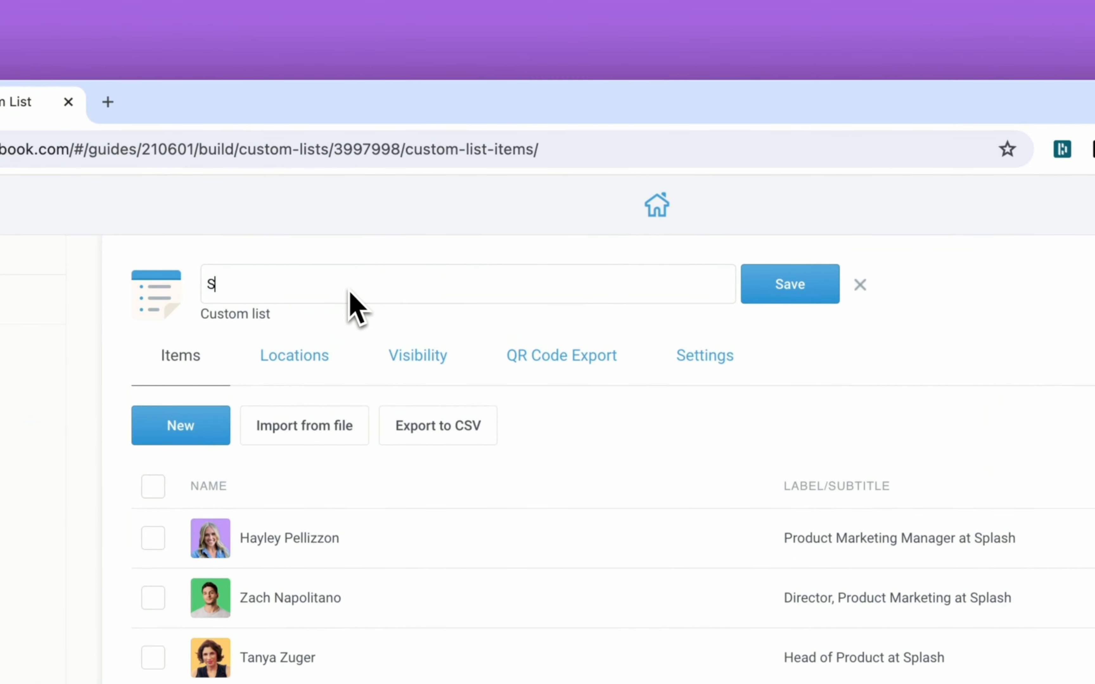
- Rename the custom list to 'Speaker List' and save
text(peaker Lost)
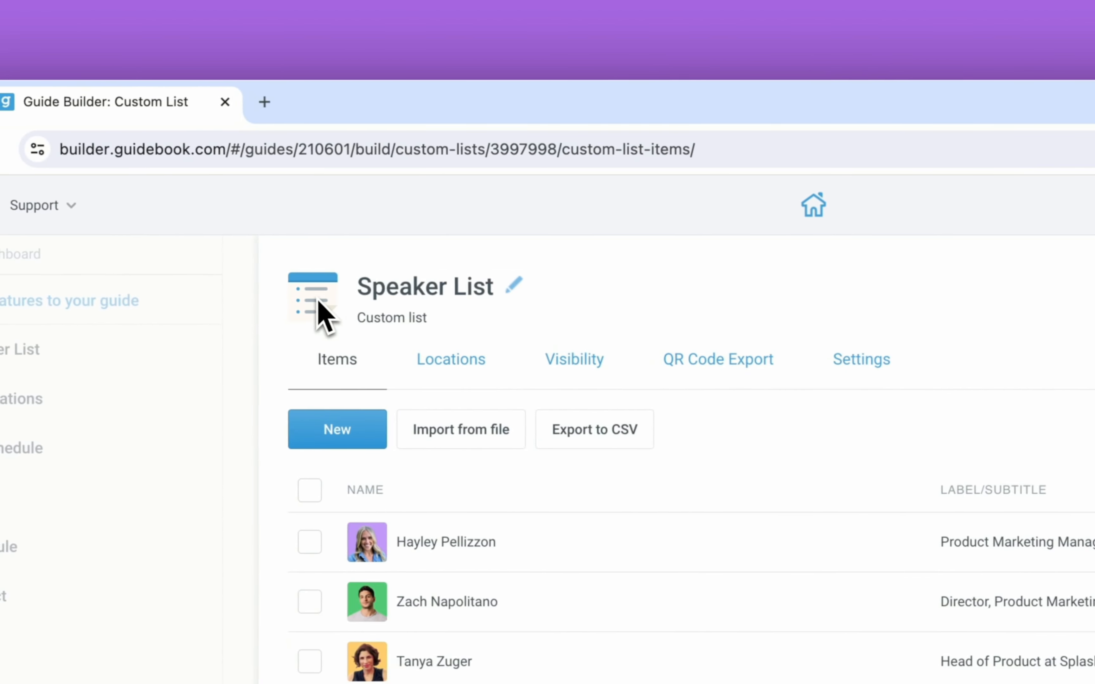
click(572, 226)
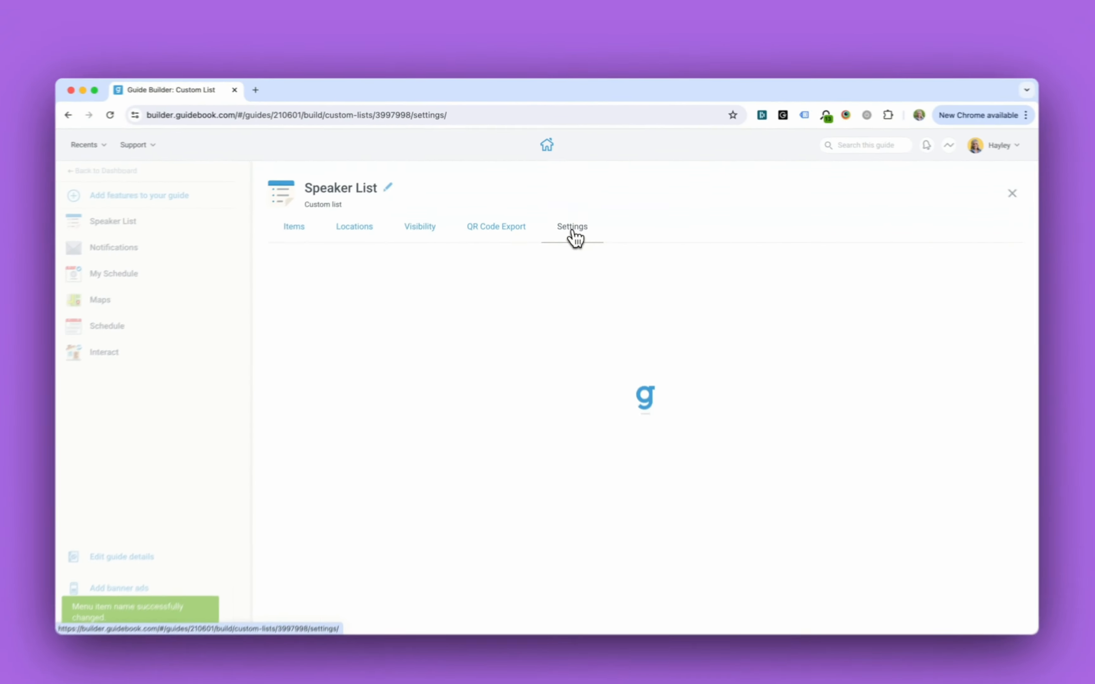
click(571, 227)
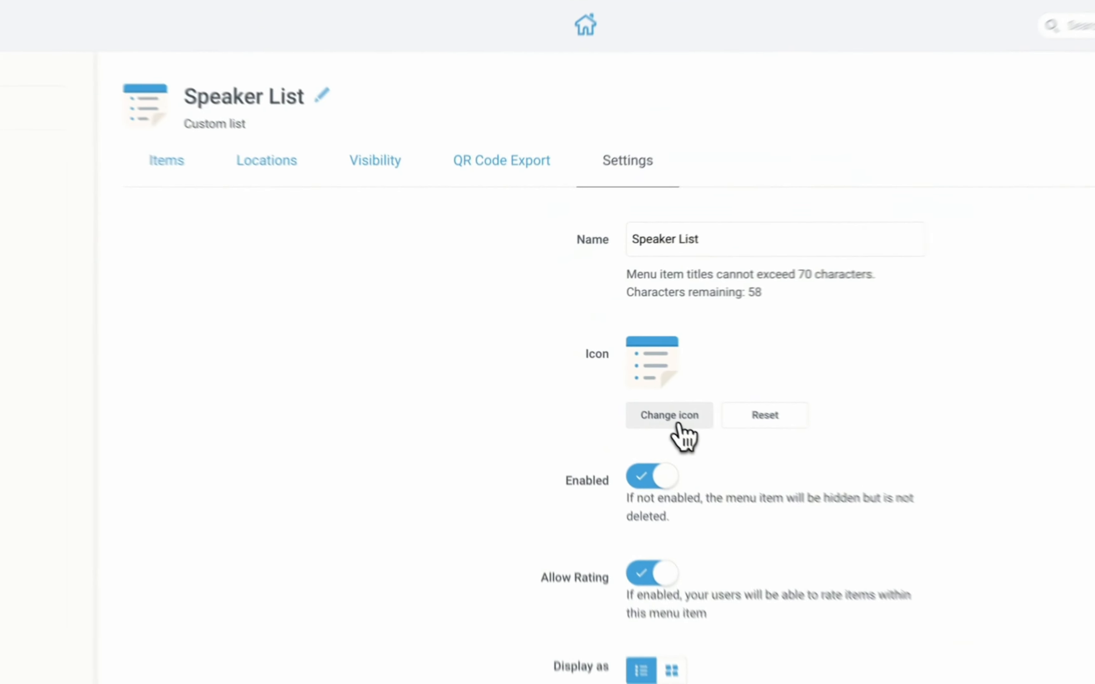
- Search 'speaker' in the icon picker and save the podium icon for the list
click(669, 416)
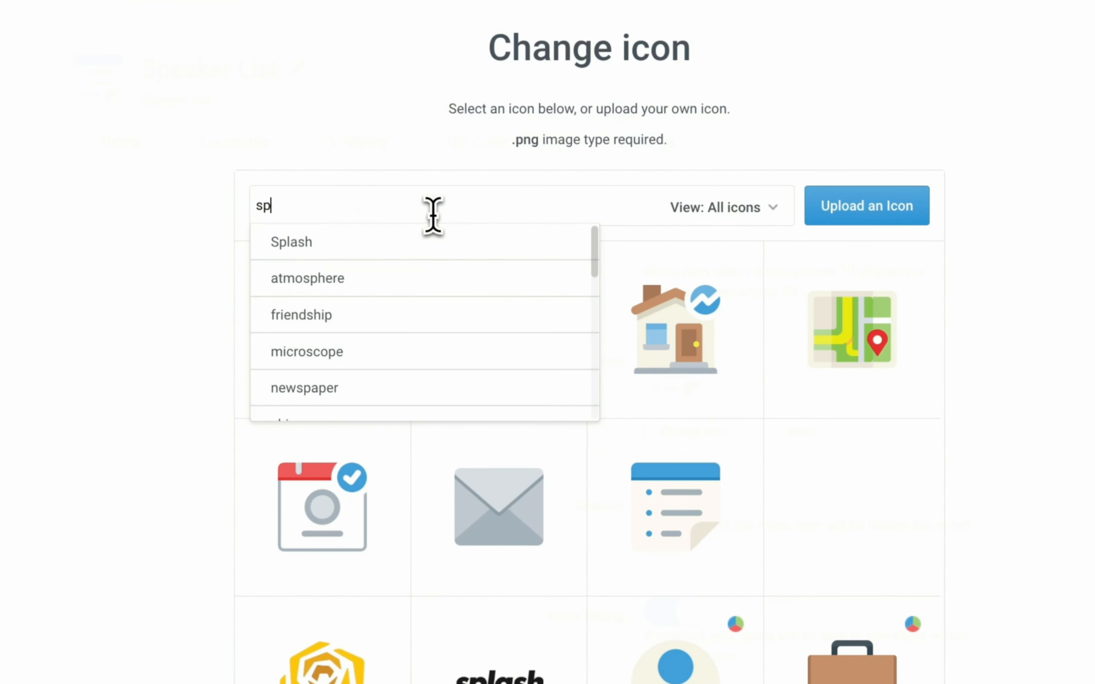
text(speaker)
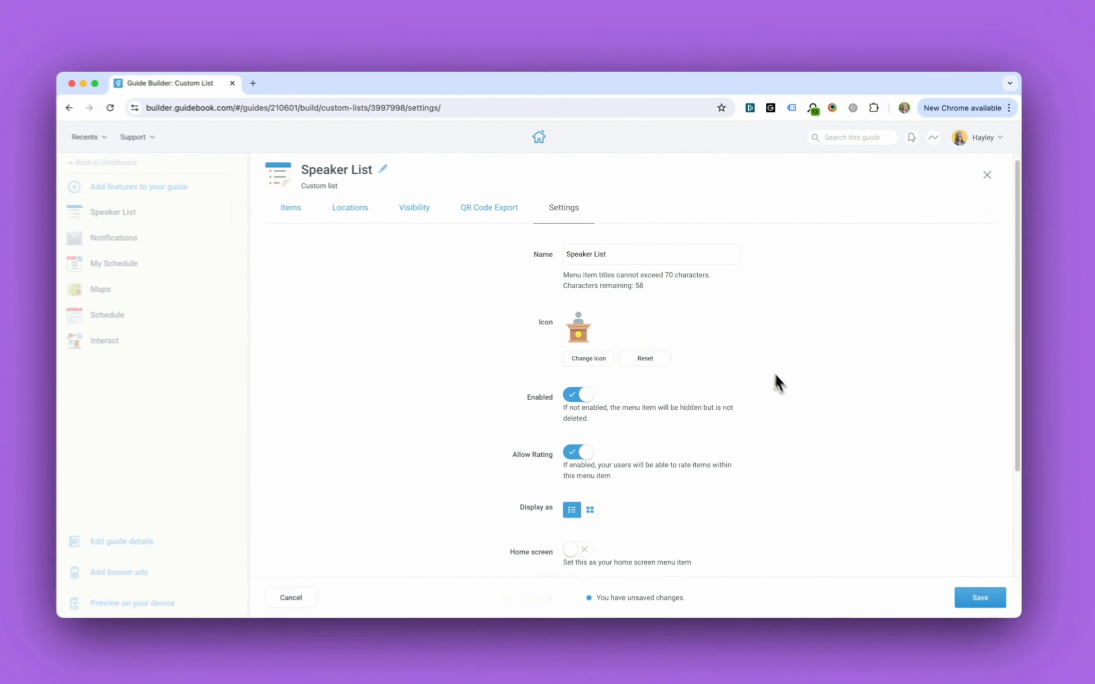
click(980, 598)
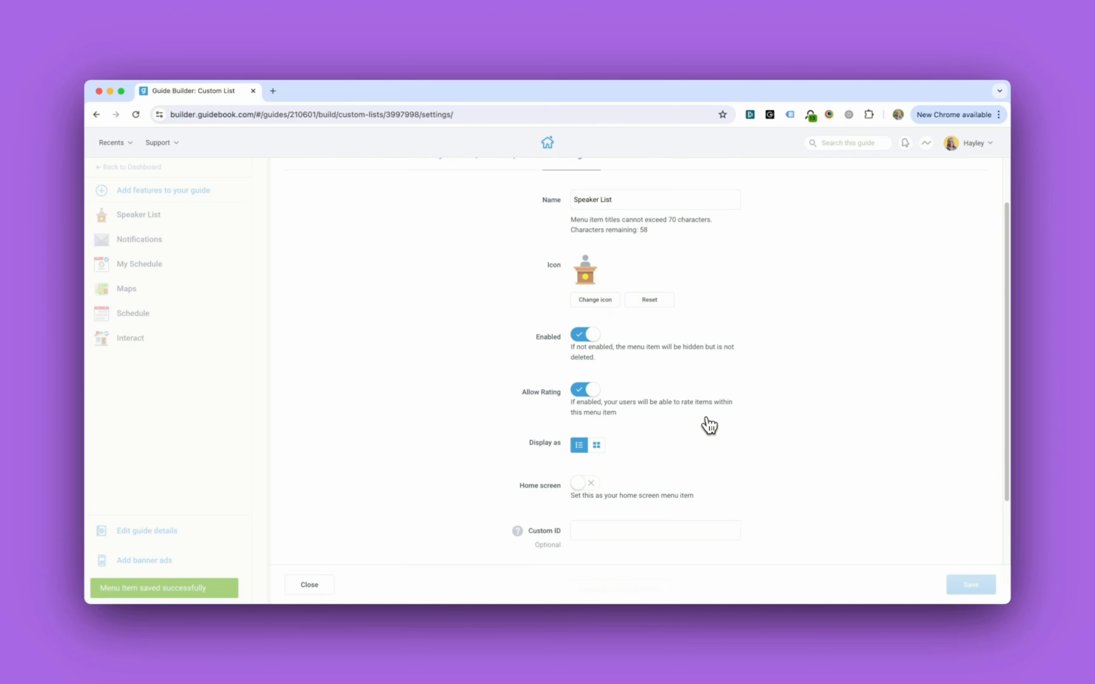
click(310, 585)
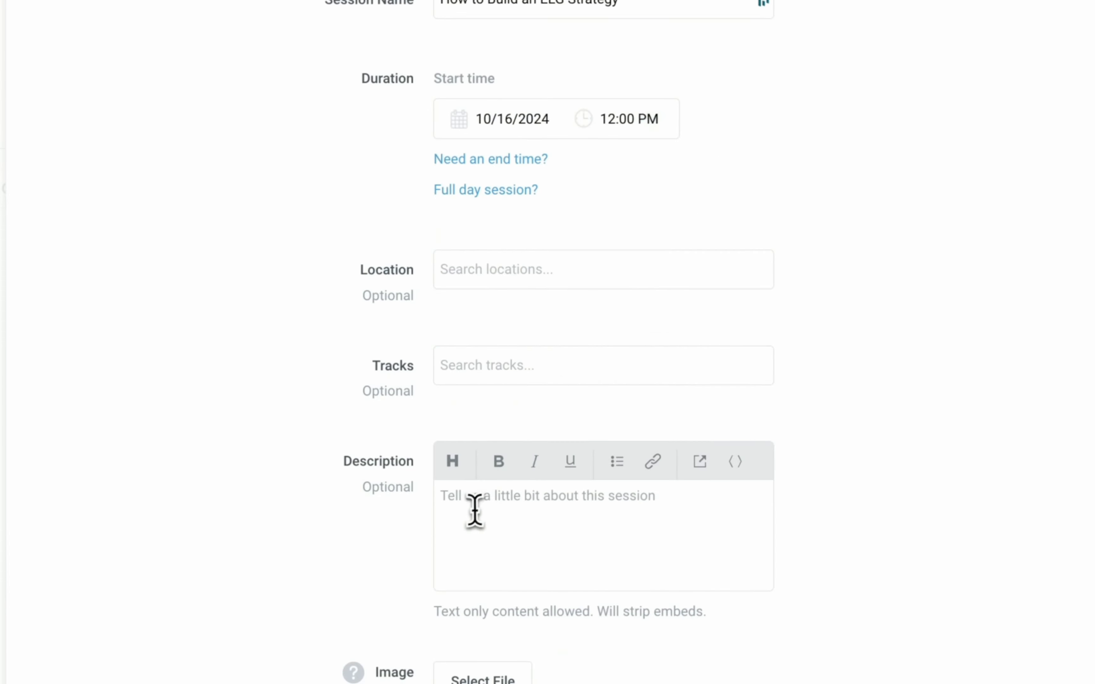
text(If you're just getting started, your strategy will look similar to other event strategies you currently have or have built in the past. The difference is that an event-led growth strategy will inform your entire marketing plan, so it'll likely be much more robust than you're used to.)
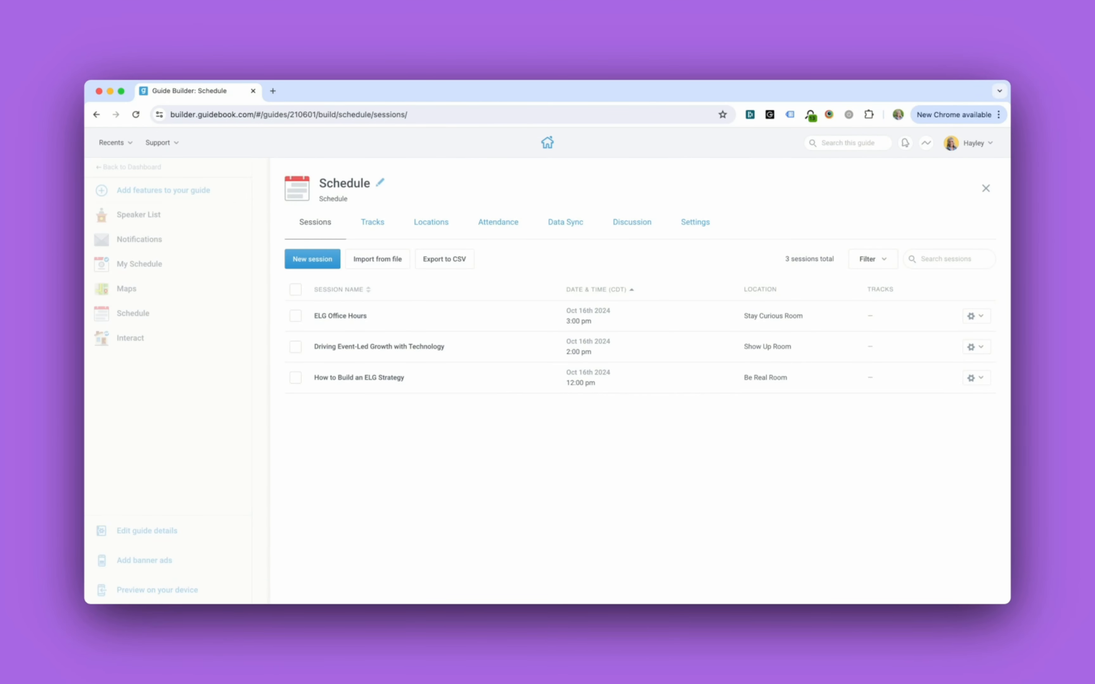
mouse_move(771, 459)
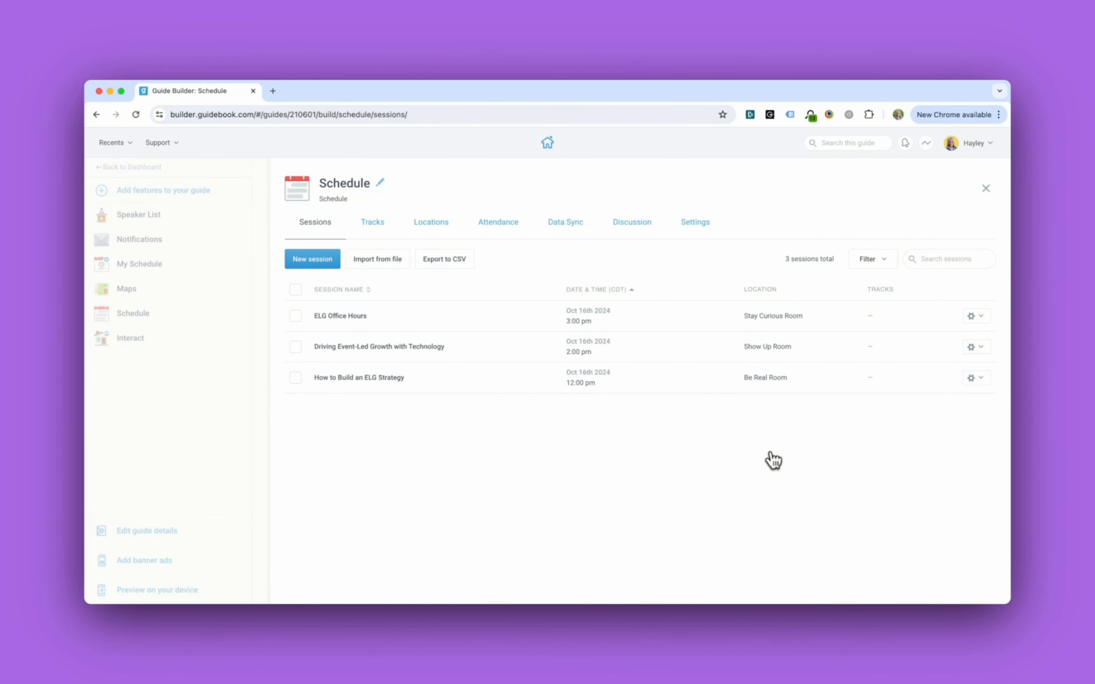
click(359, 378)
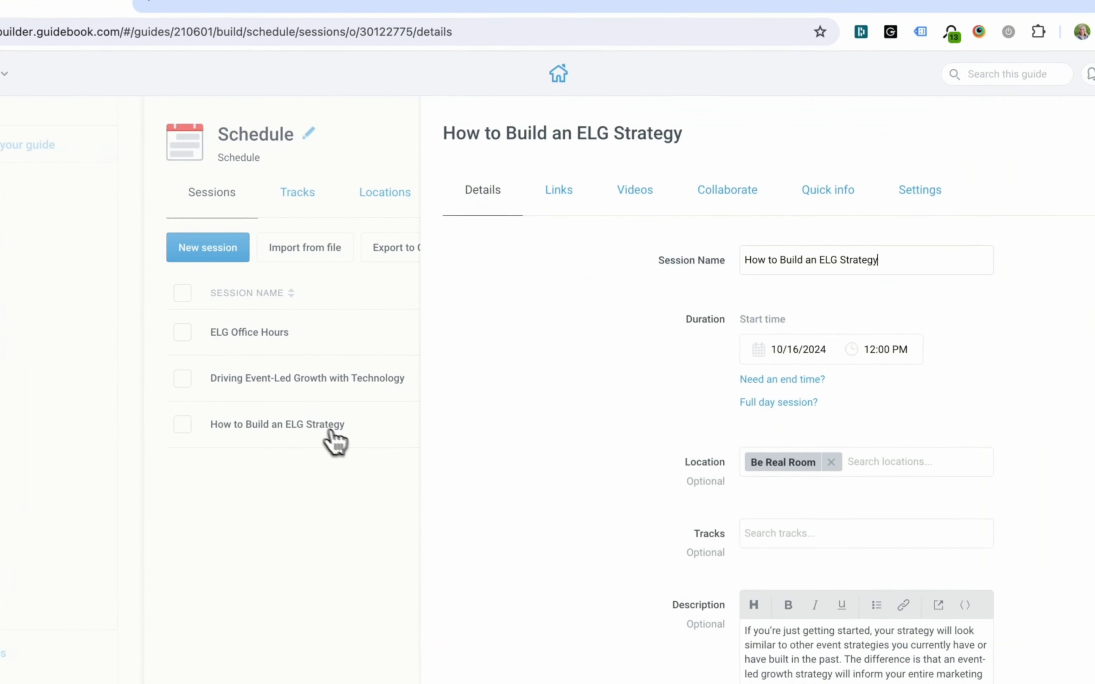
click(559, 190)
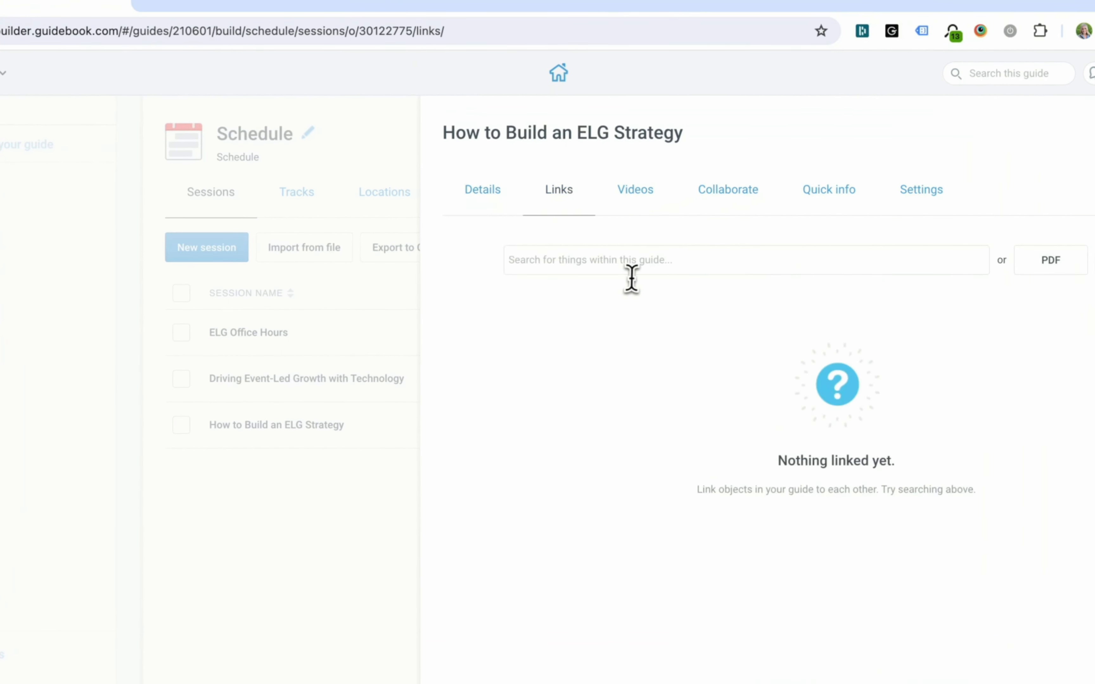
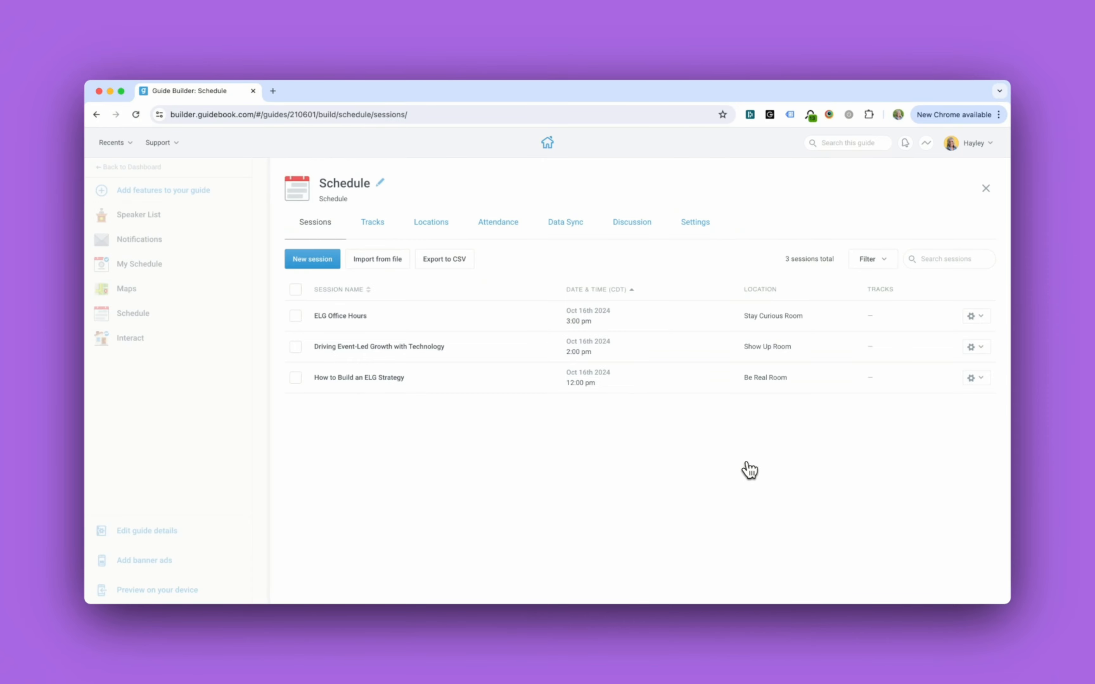
- Check the Attendance Type of the first session, confirming sessions are open to anyone, then close back to the overview
click(498, 223)
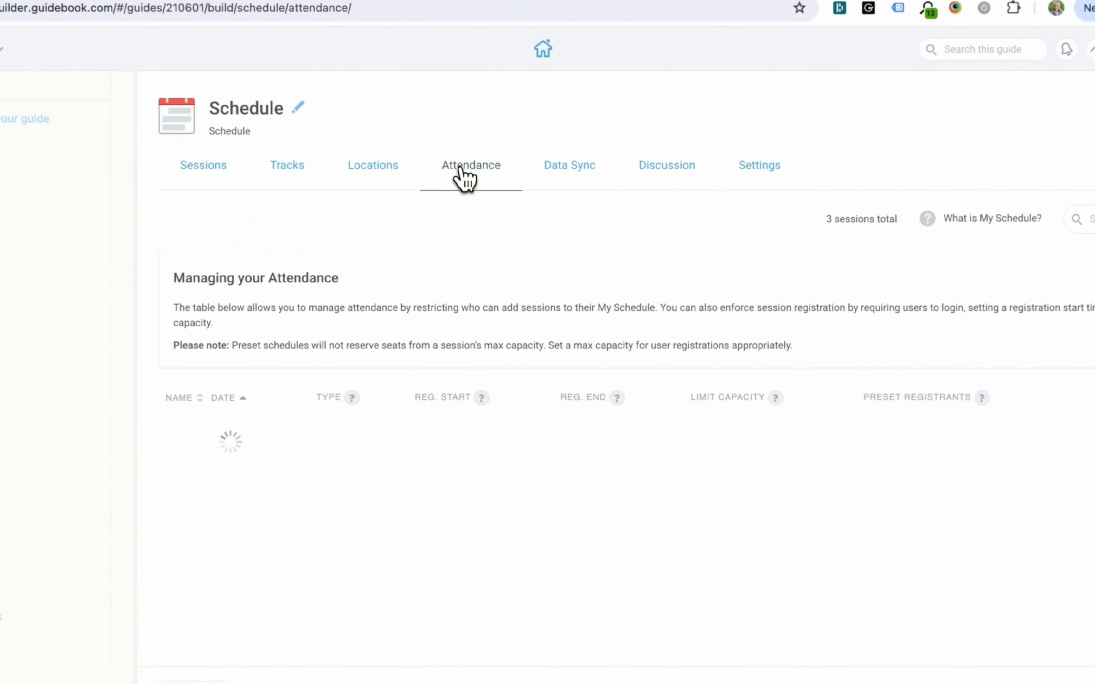
click(470, 166)
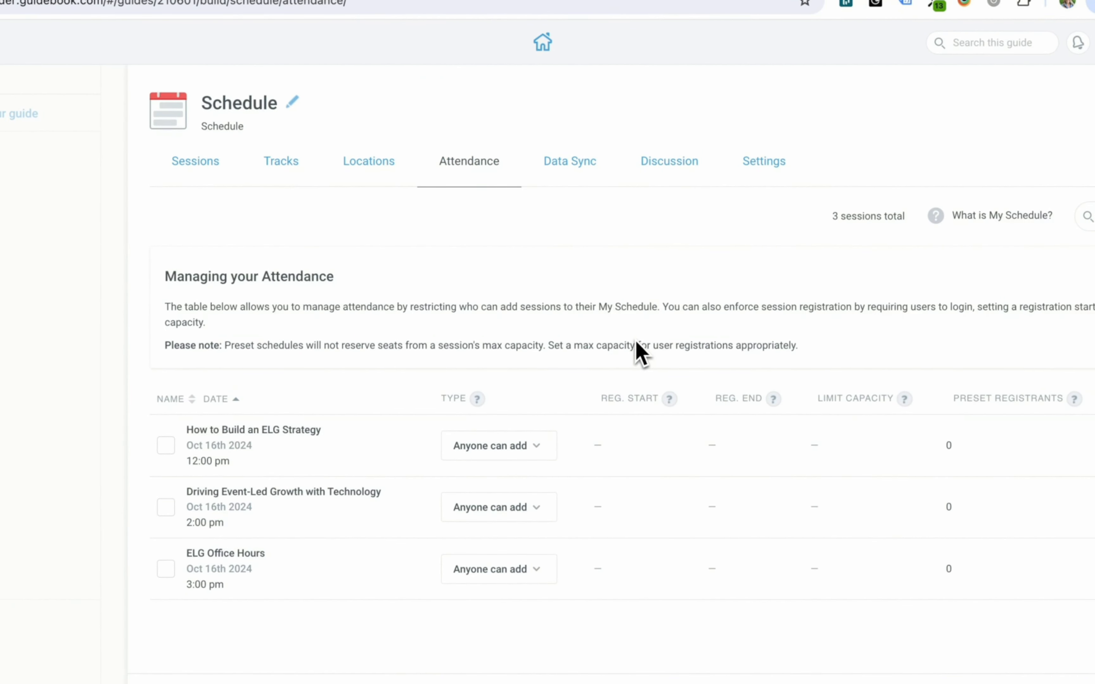
mouse_move(623, 484)
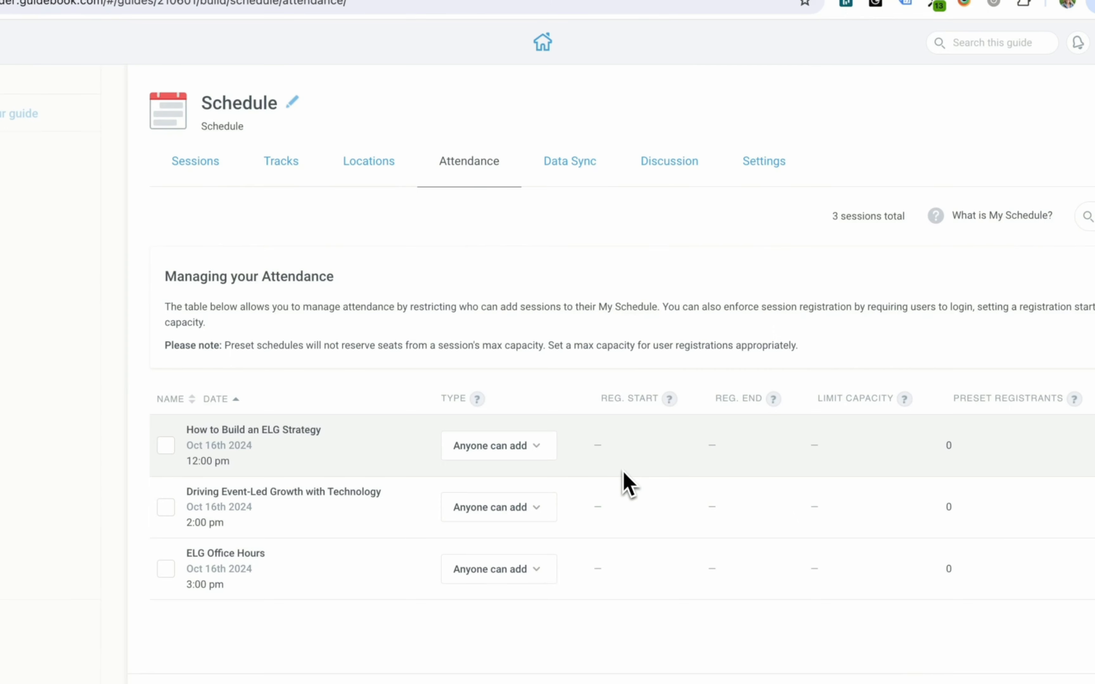
click(498, 445)
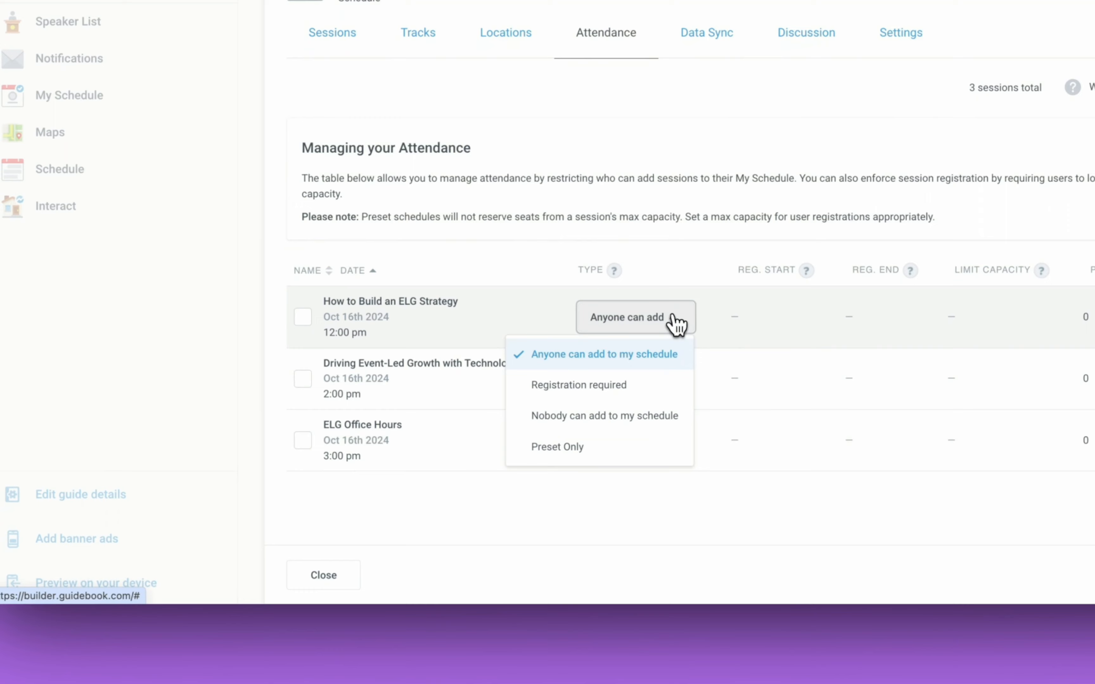
click(323, 575)
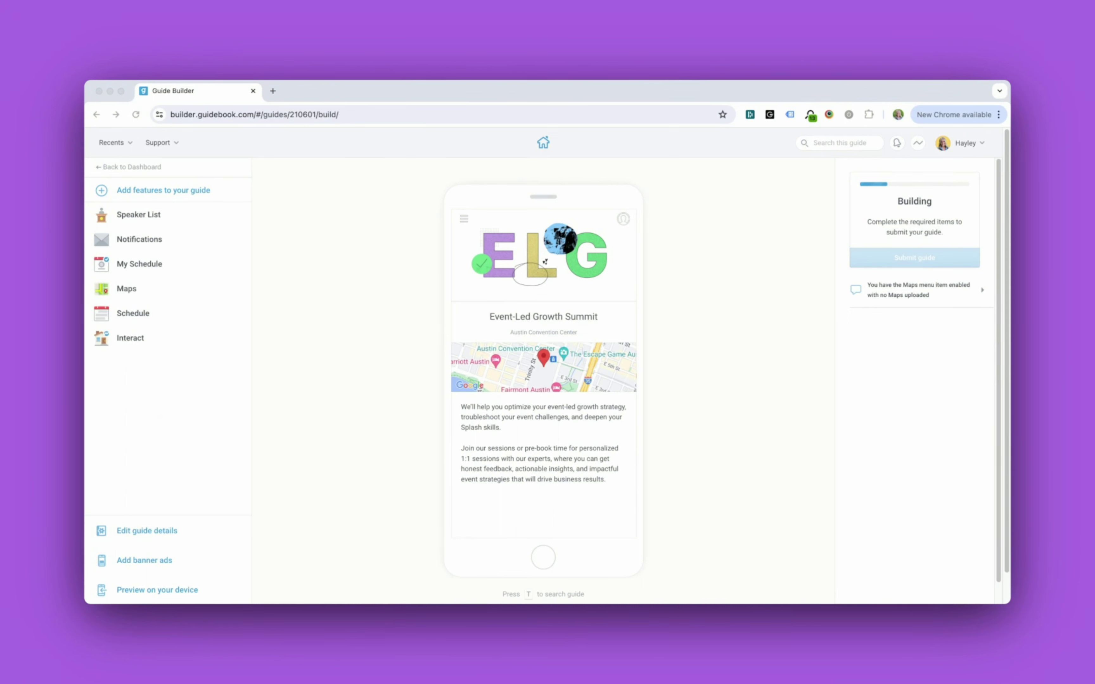
mouse_move(159, 419)
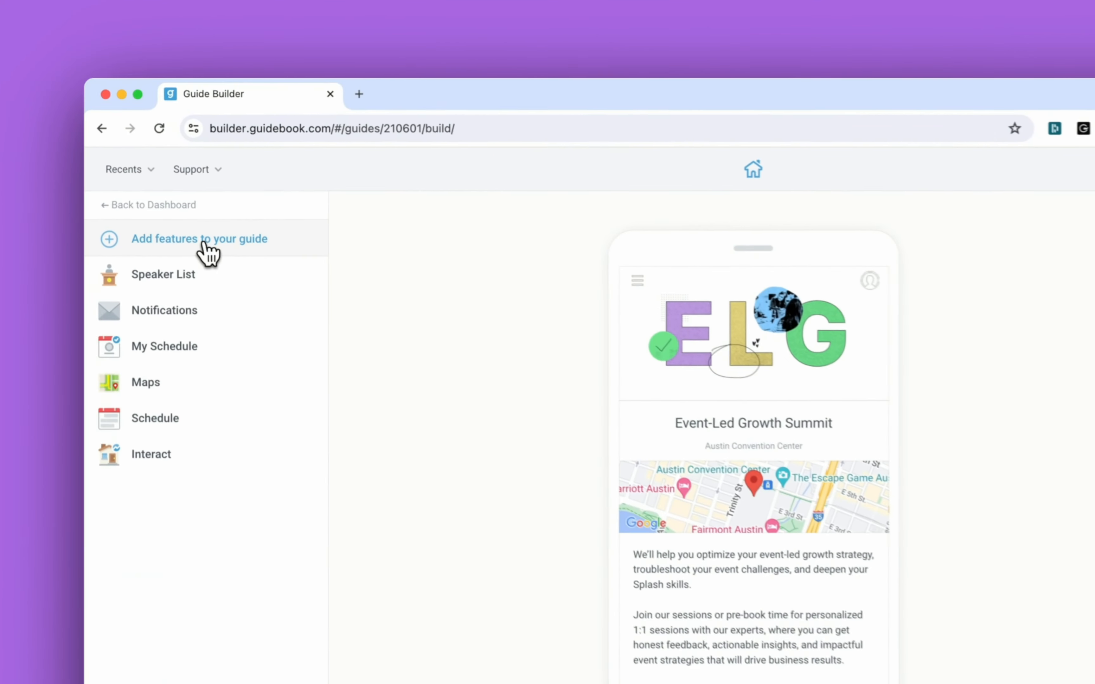
- Add a custom list feature and rename it 'Splash Resources'
click(199, 239)
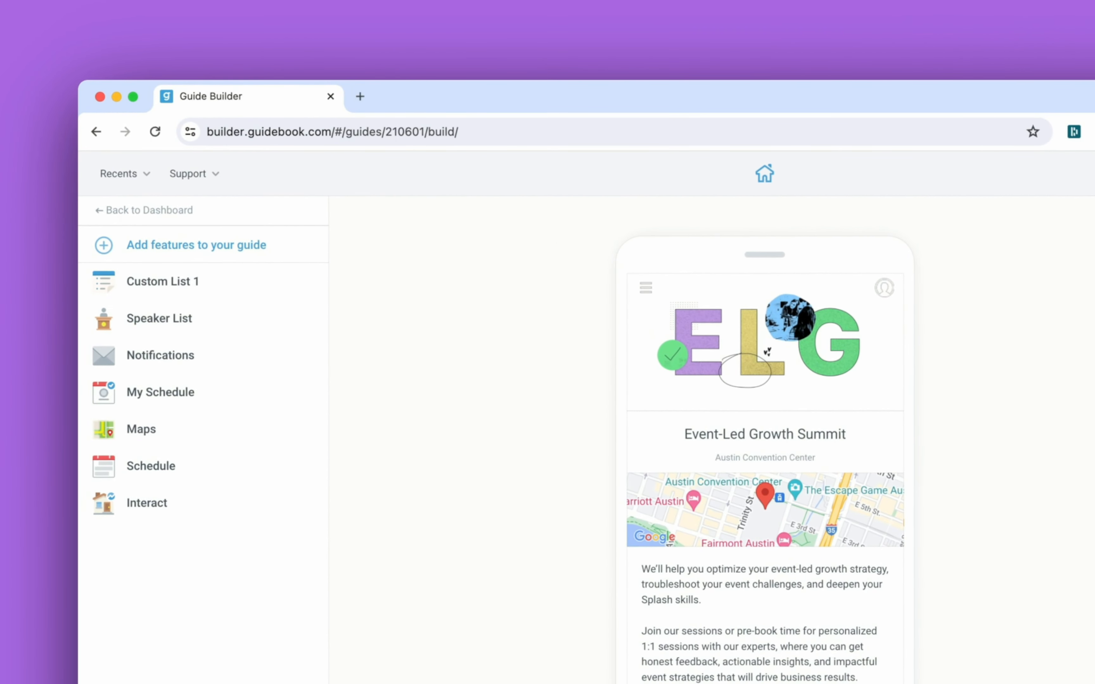
click(163, 282)
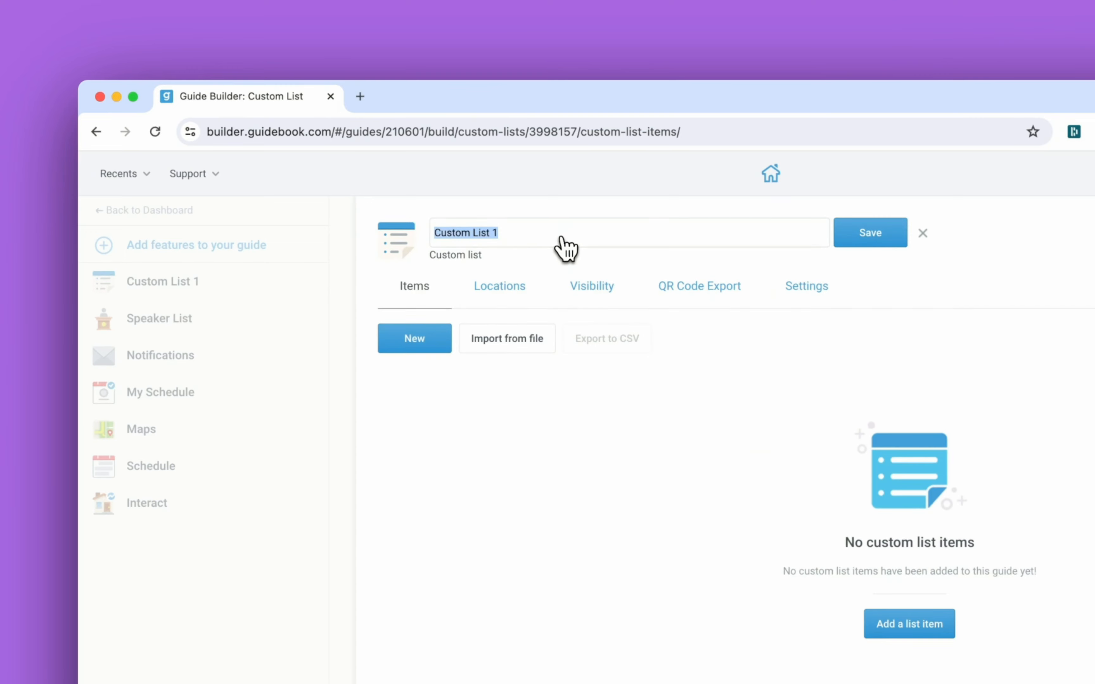
text(Splash Resour)
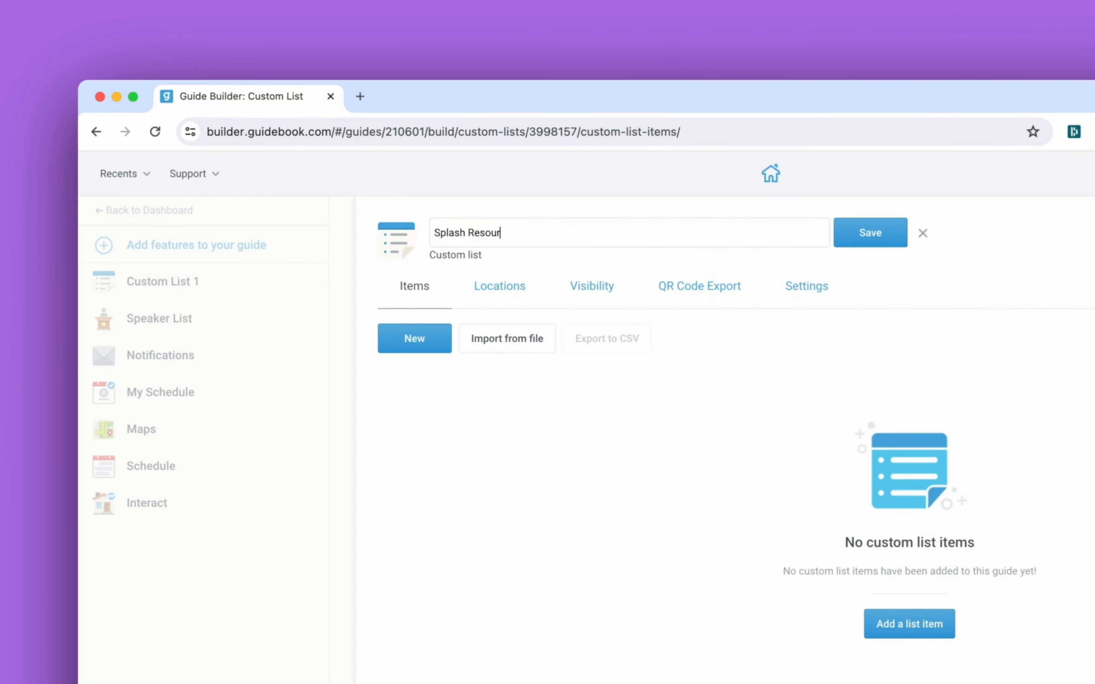
click(870, 233)
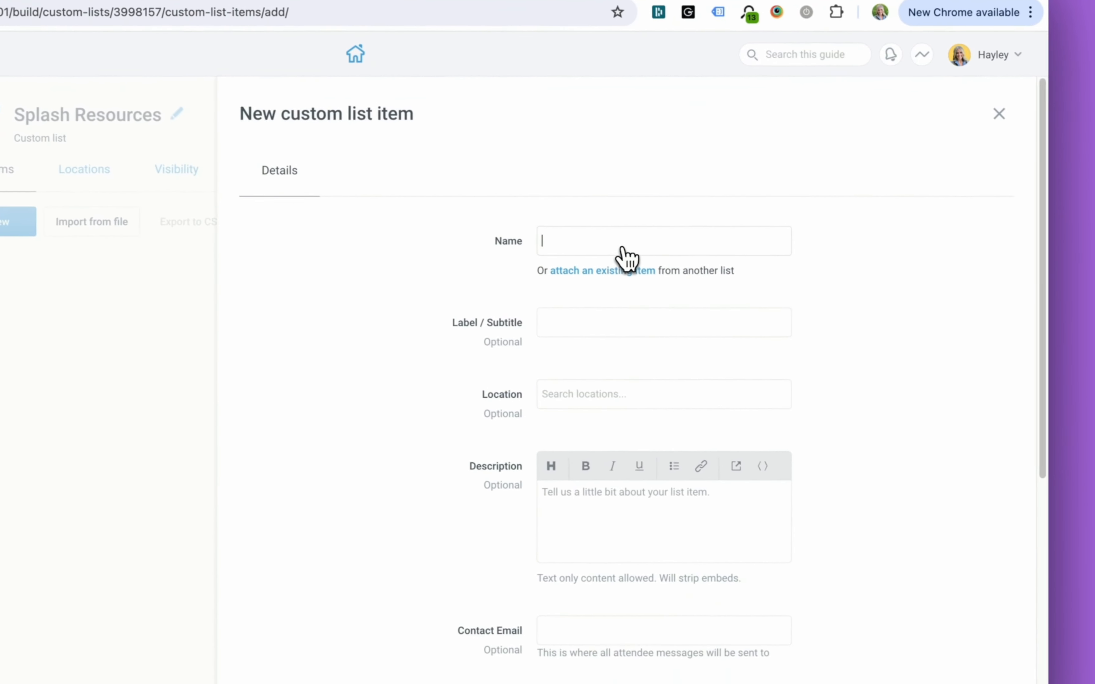
- Create 'The Event-Led Growth Playbook' item labelled 'Guide' with a short description and save it
text(The Event-Led Grow)
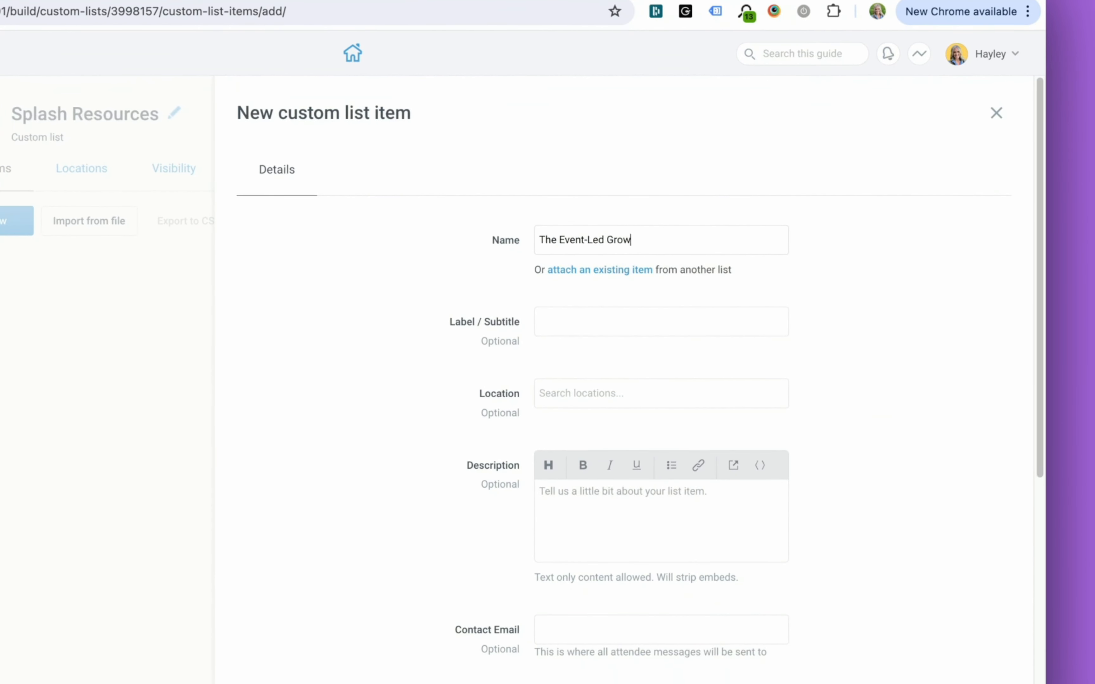
text(Guide)
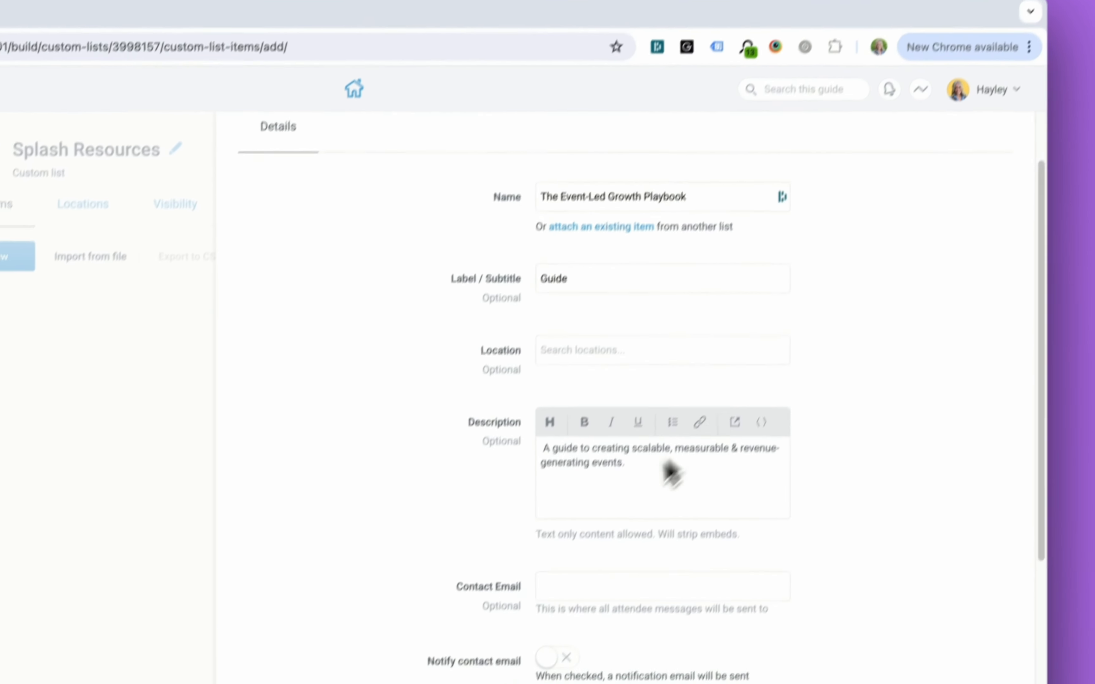
click(700, 422)
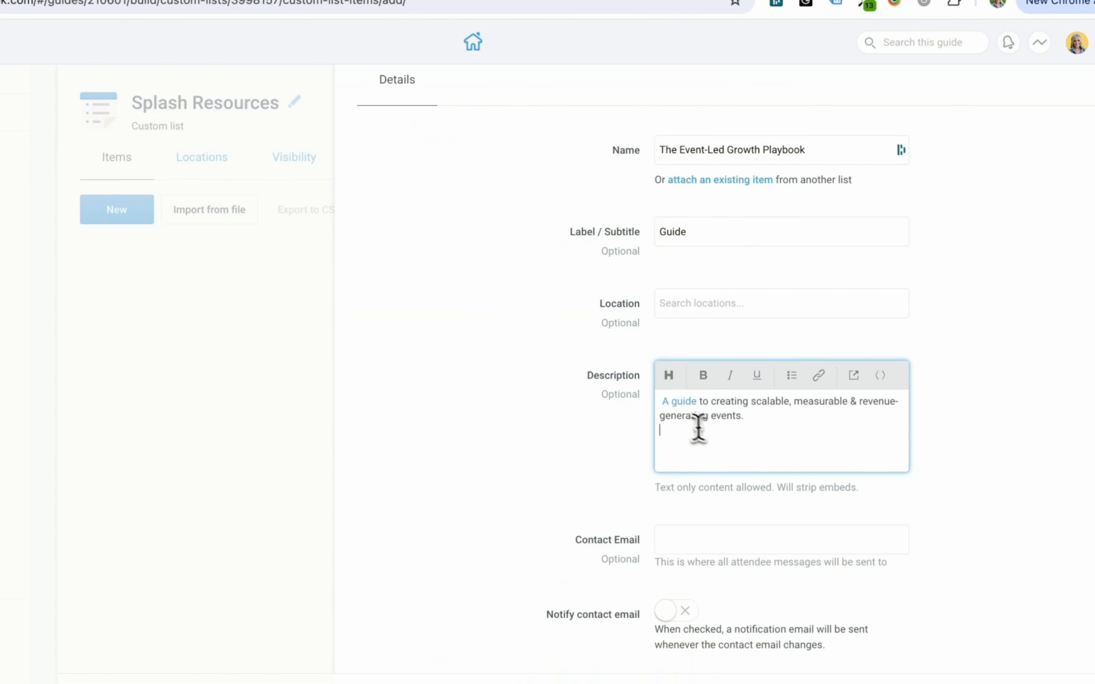
click(711, 496)
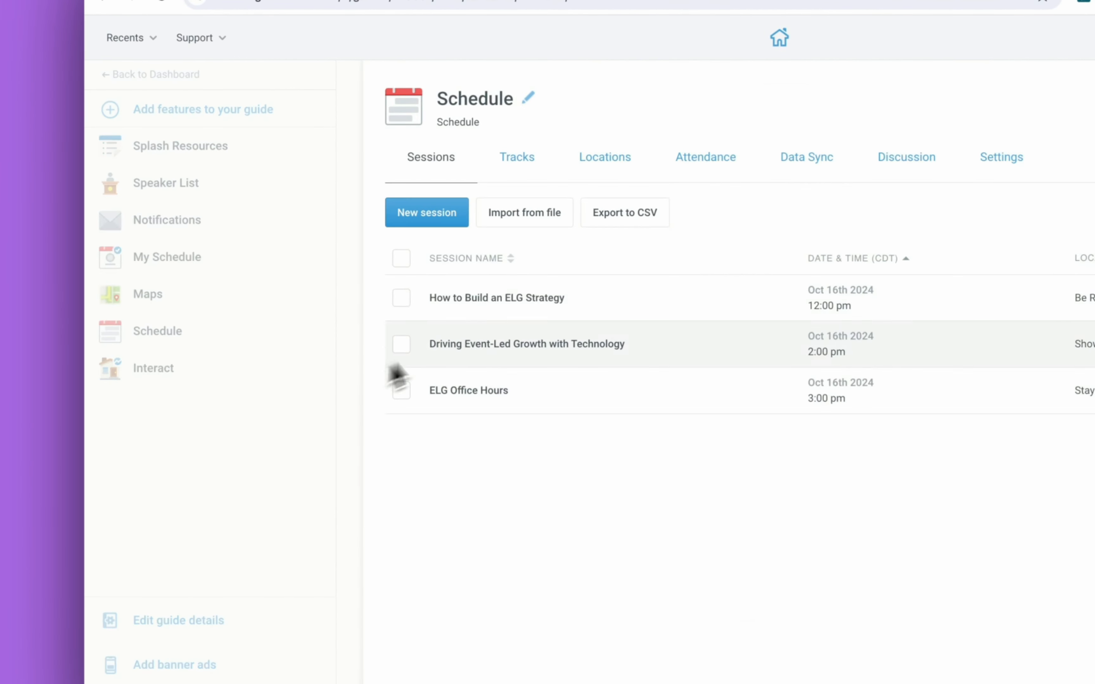
- Link The Event-Led Growth Playbook to the How to Build an ELG Strategy session via its Links, searching 'even'
click(496, 298)
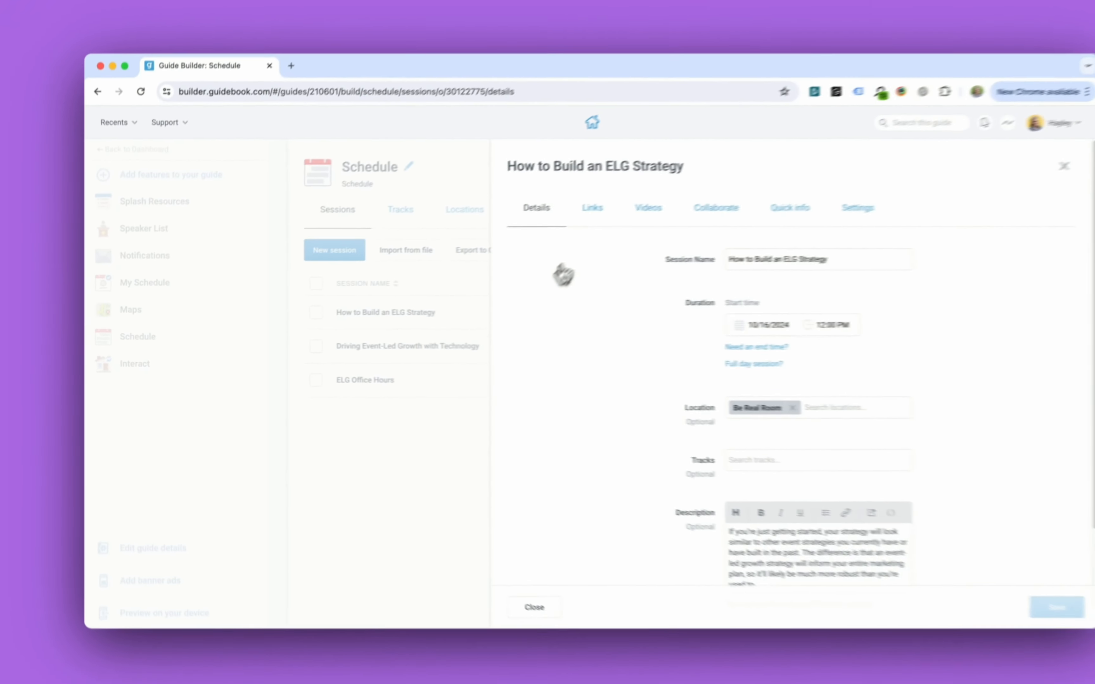
click(592, 208)
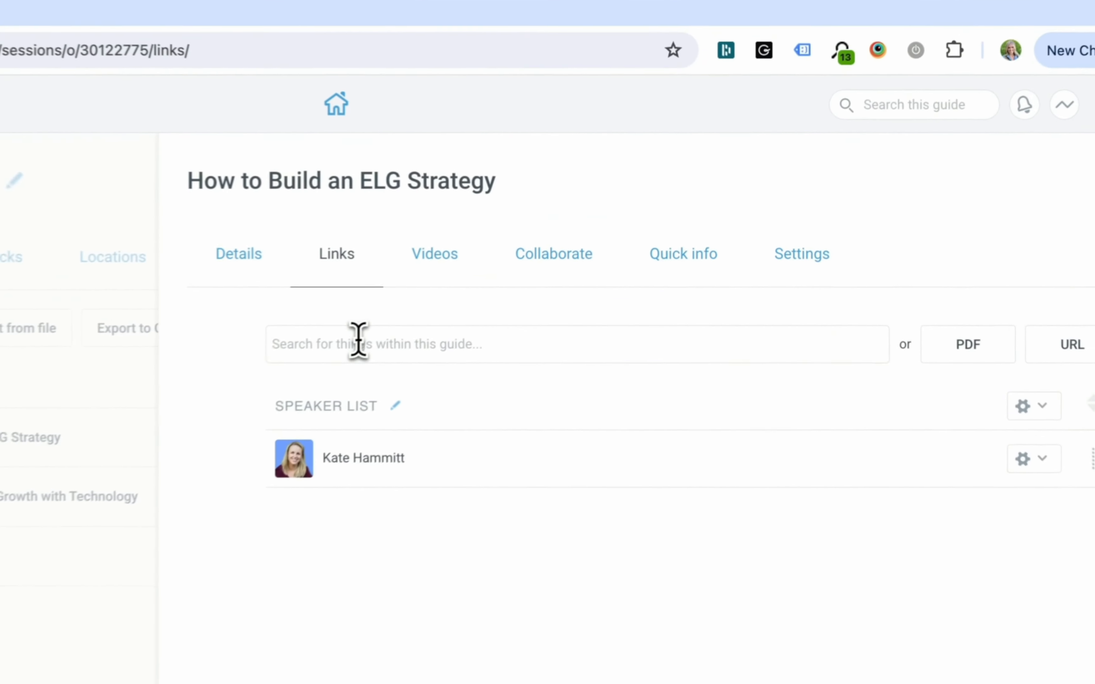
text(even)
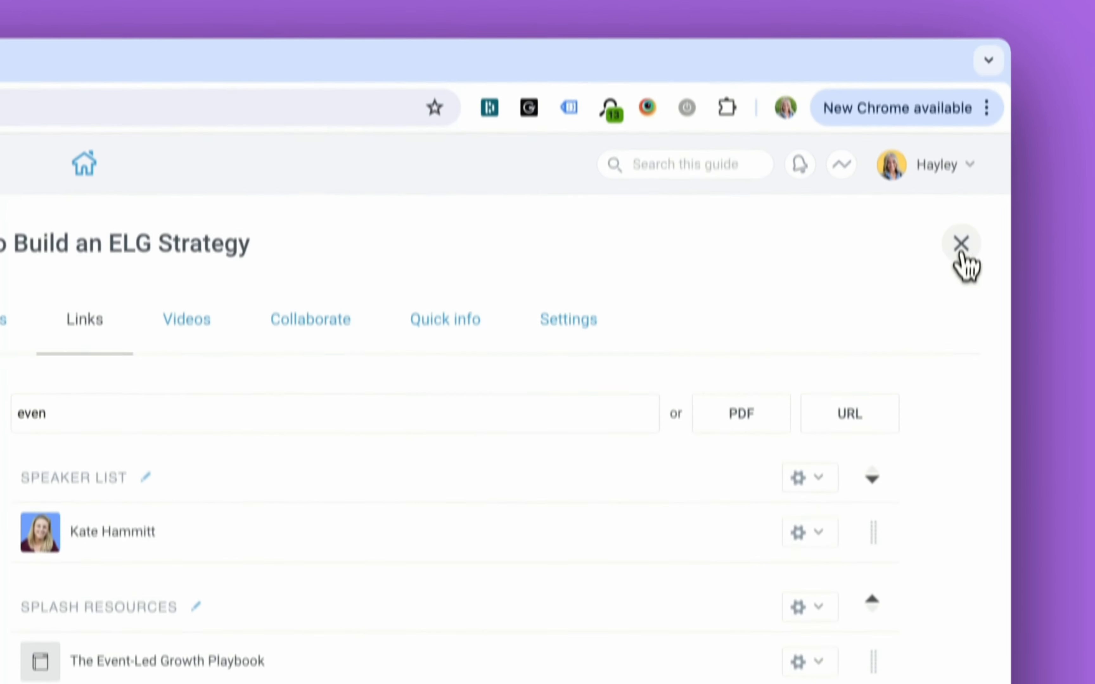
click(961, 242)
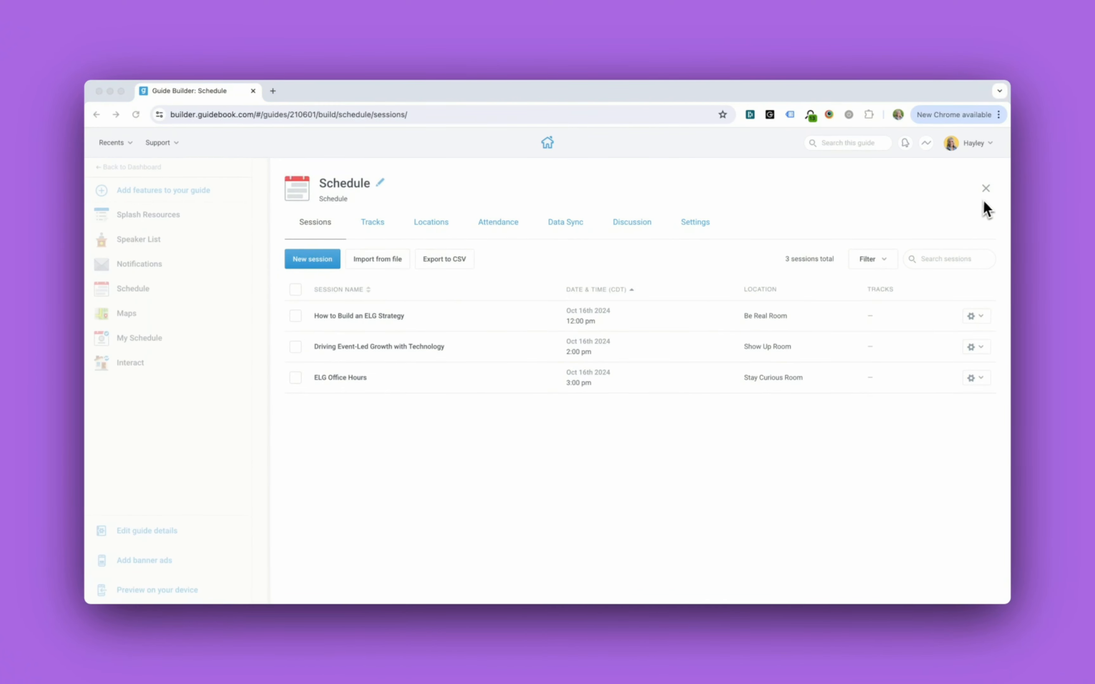
click(985, 188)
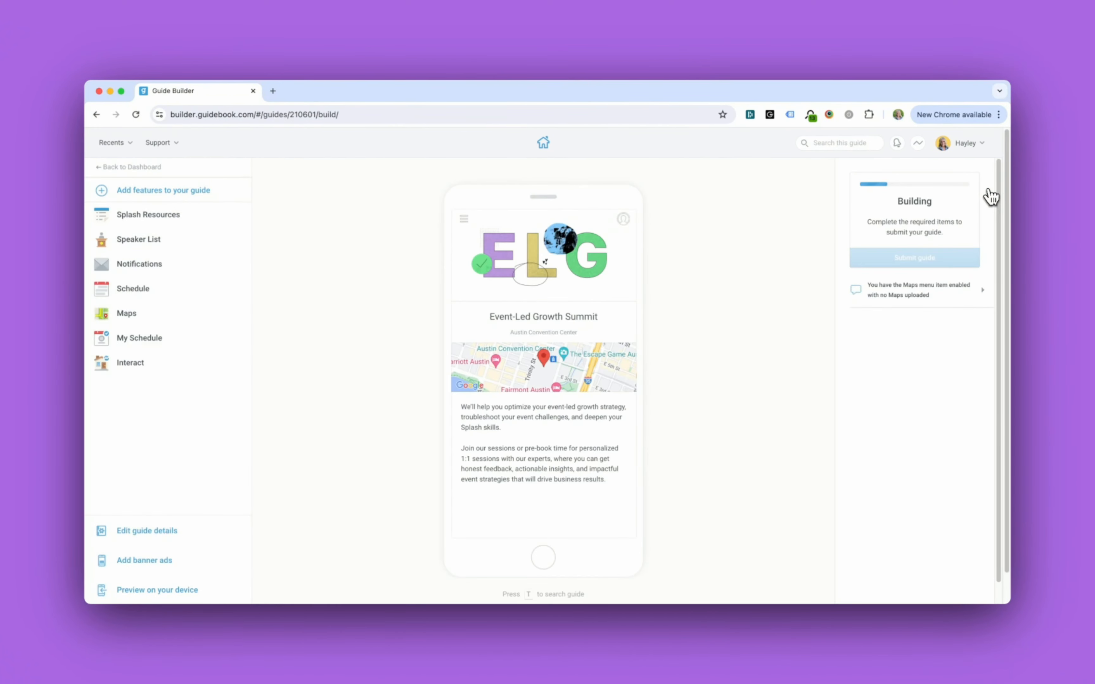
mouse_move(249, 294)
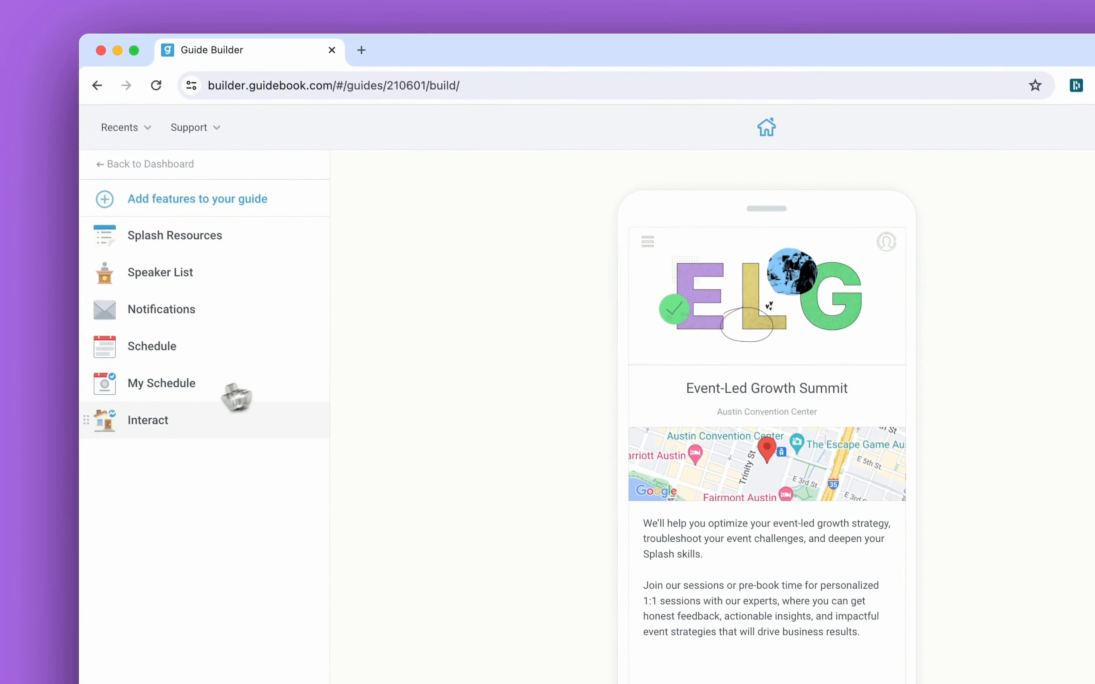
- Rename the Interact feature to 'Social Feed'
click(147, 420)
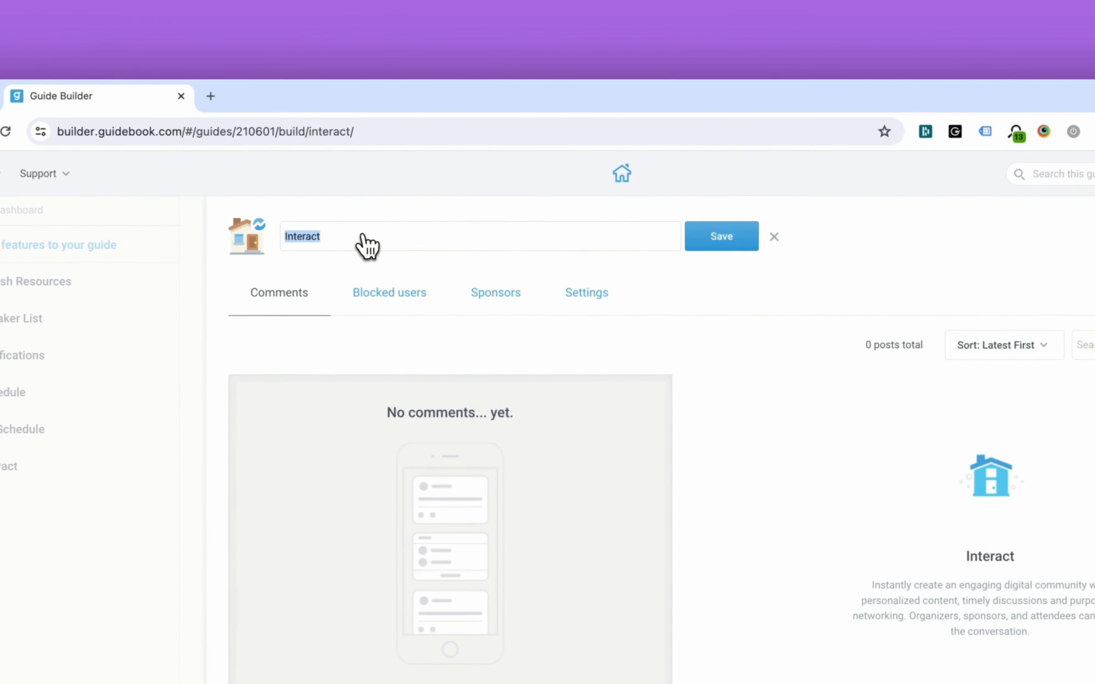
text(Social Feed)
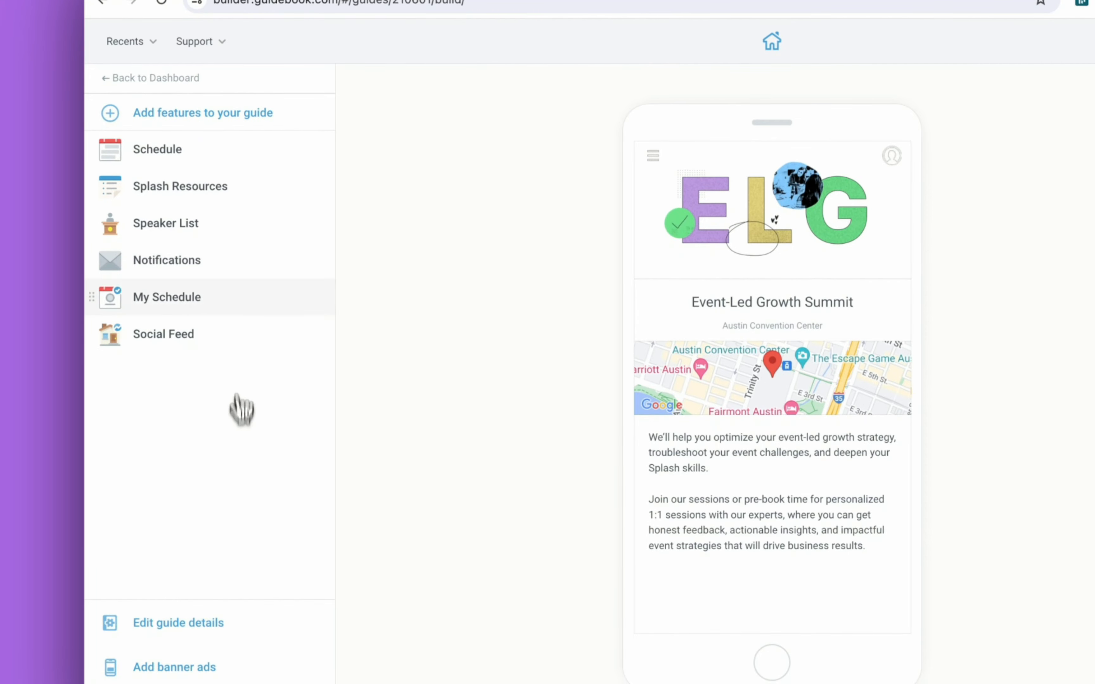
click(203, 112)
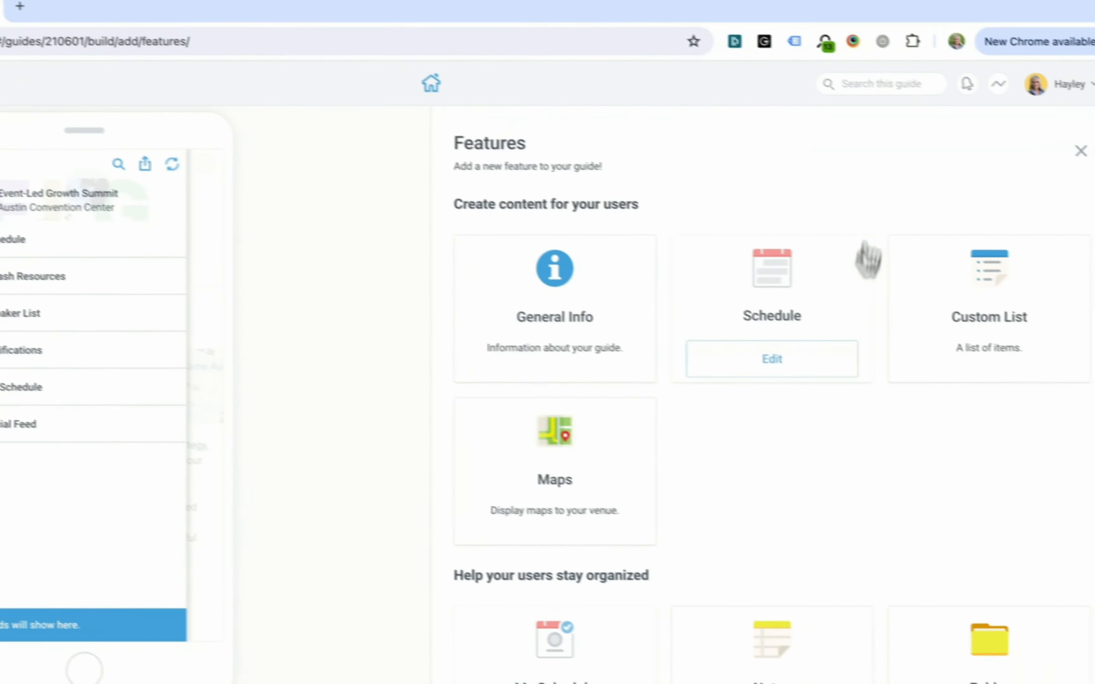
scroll(down, 3)
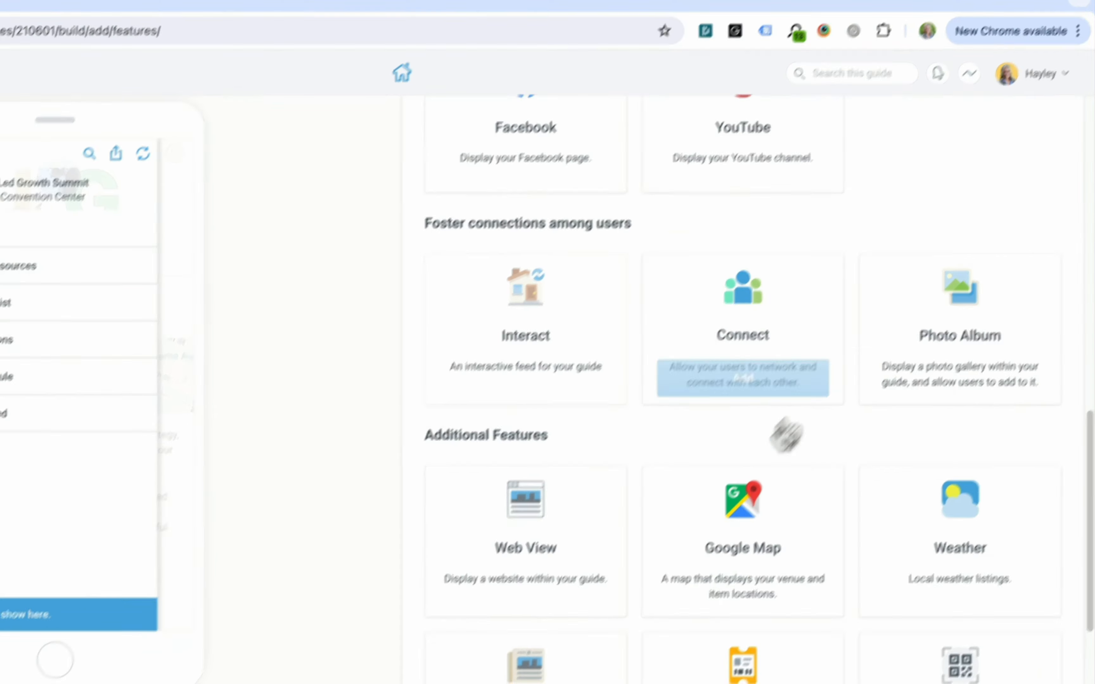
click(525, 503)
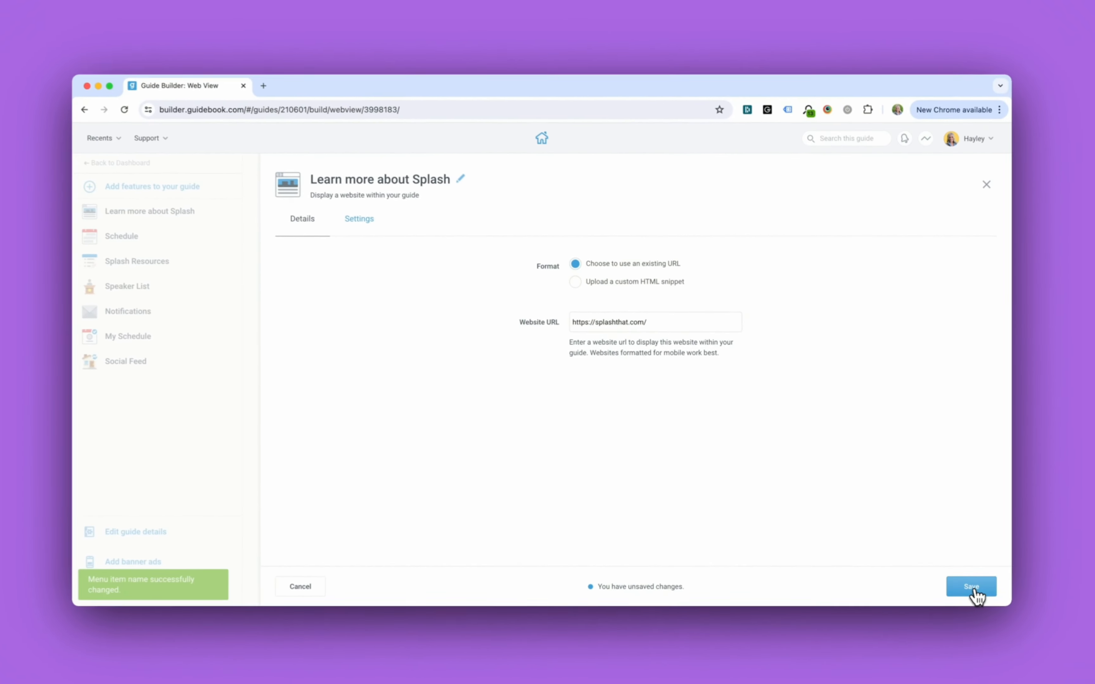
click(971, 587)
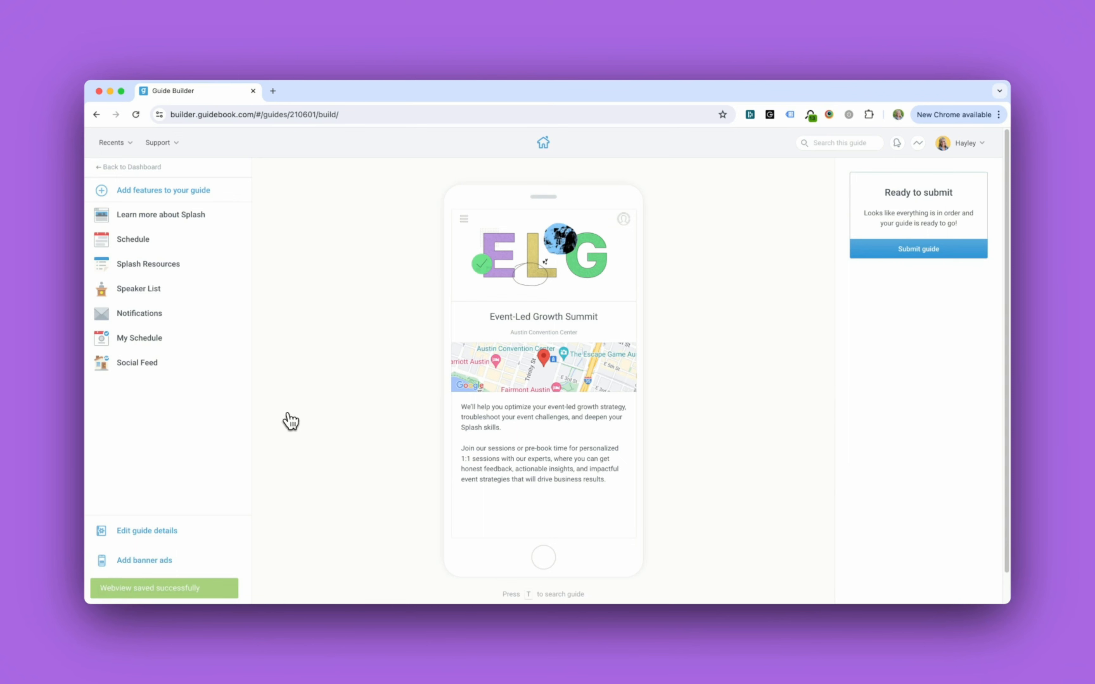
mouse_move(295, 423)
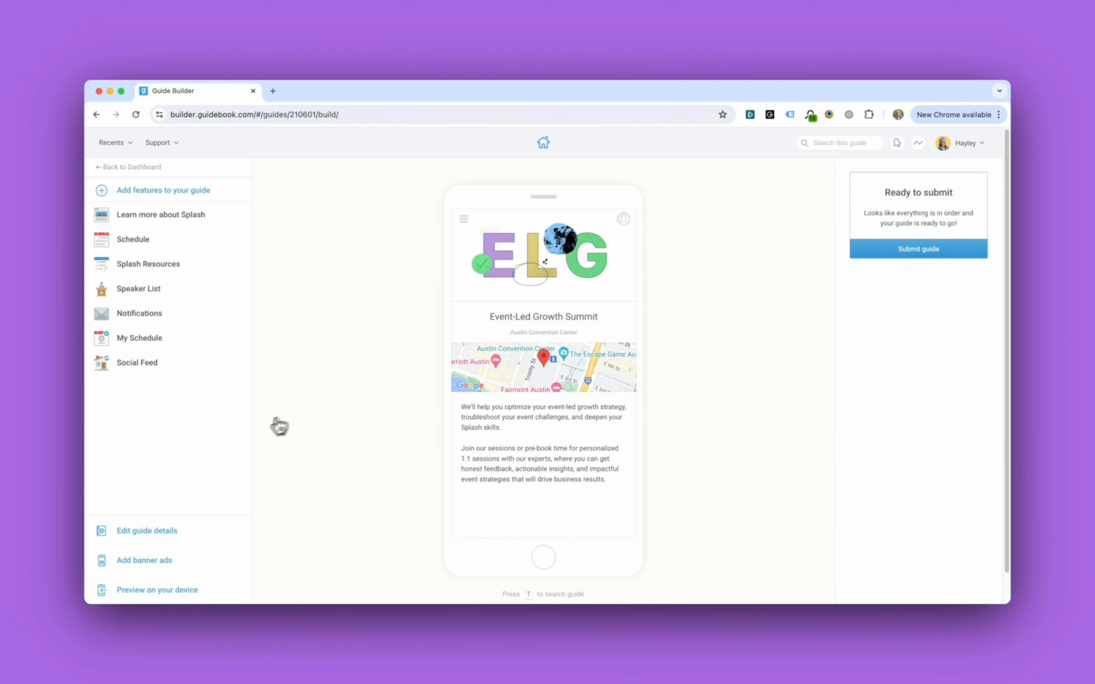
- Add a QR Scanner feature and rename it 'My Check-In Code'
click(163, 190)
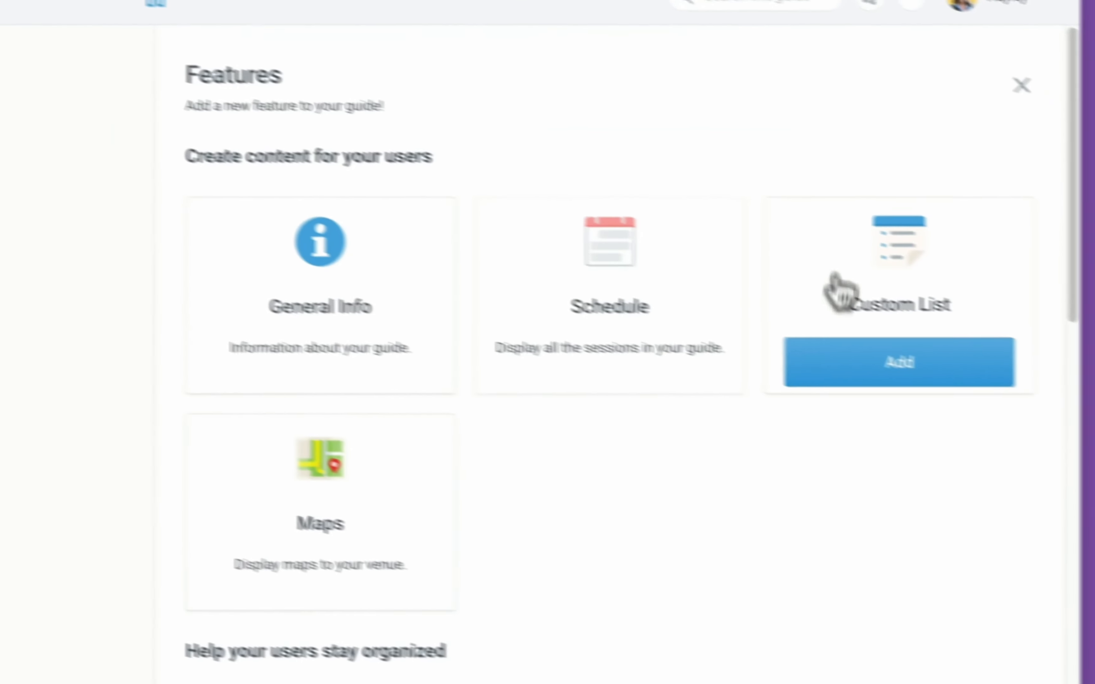
scroll(down, 3)
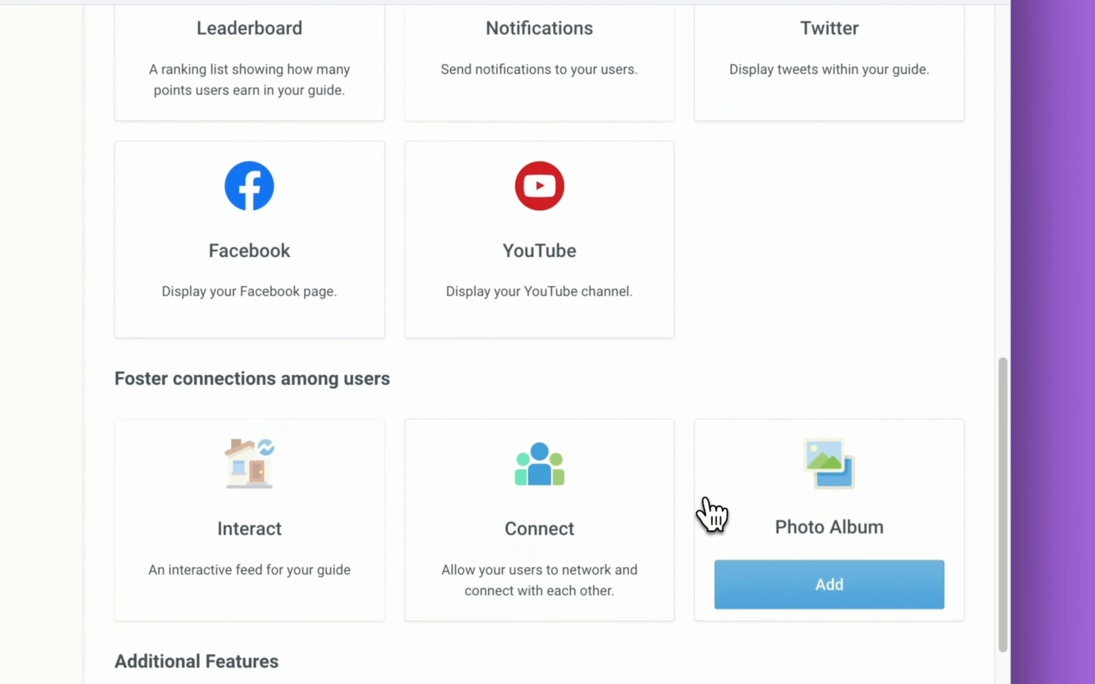
scroll(down, 3)
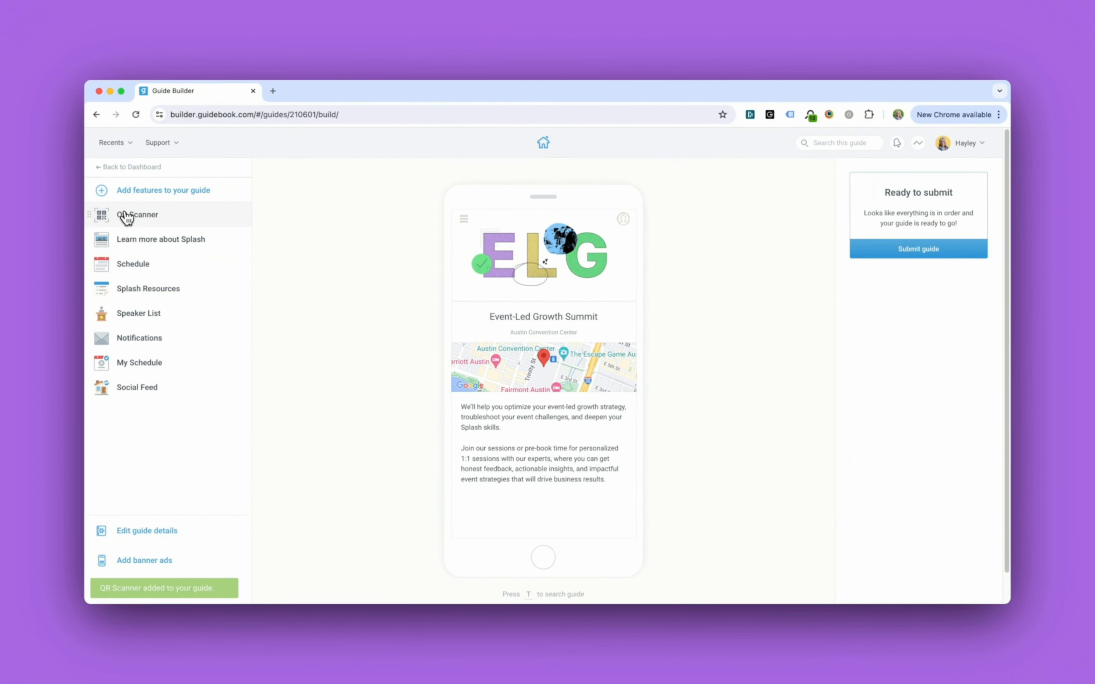
click(133, 215)
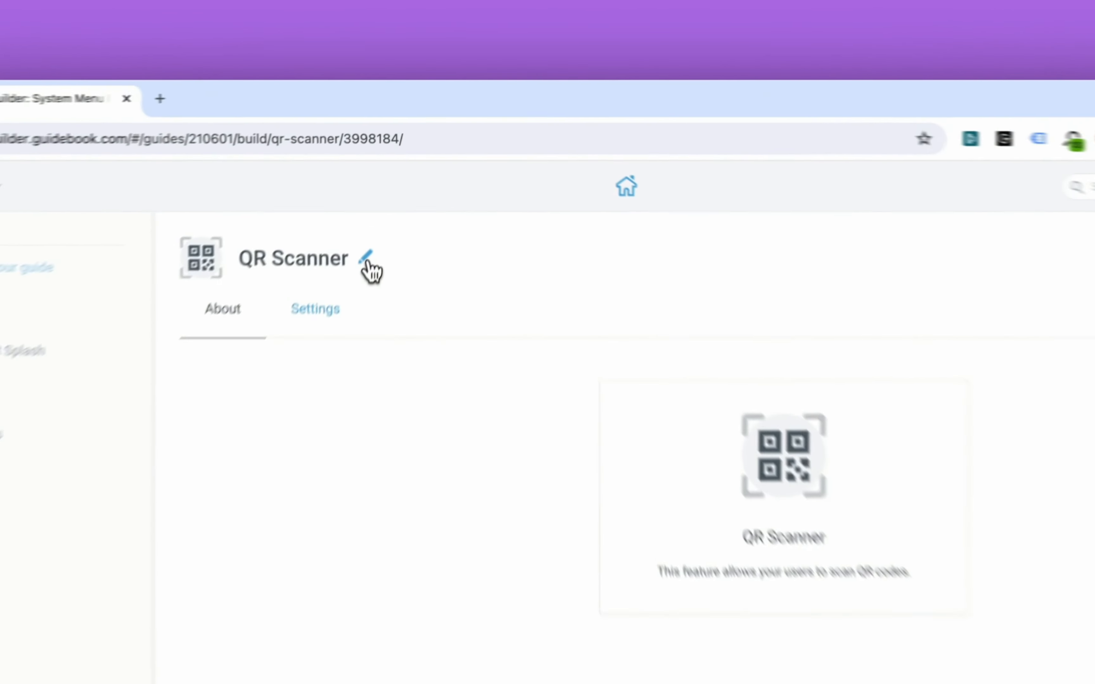
click(366, 261)
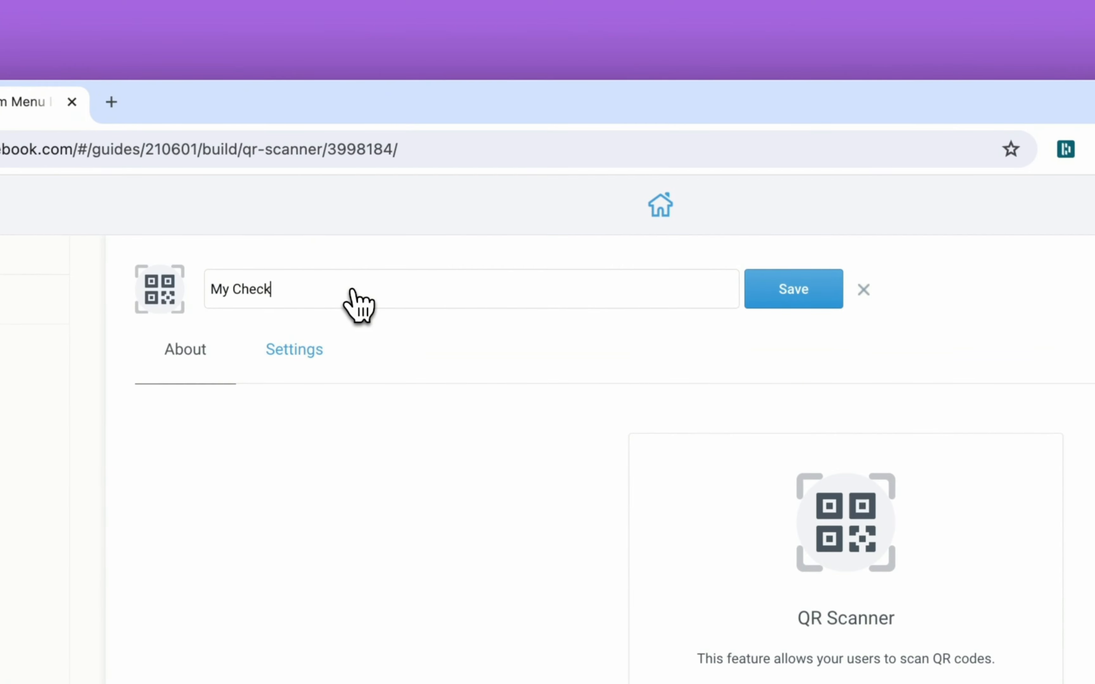
text(-In Code)
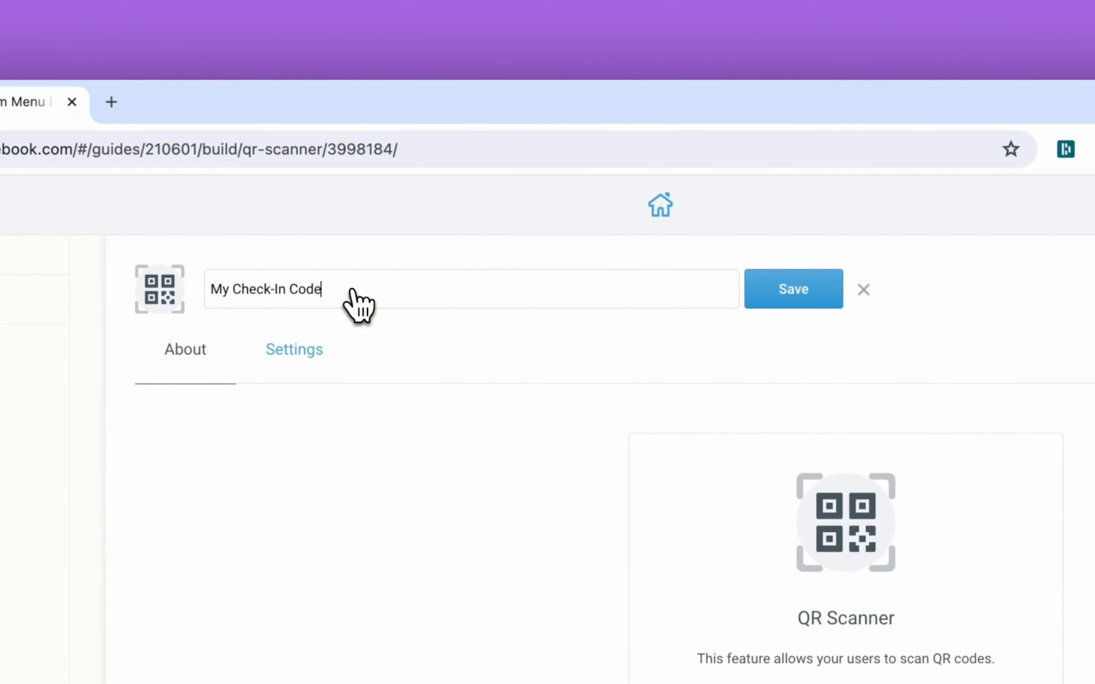
click(794, 290)
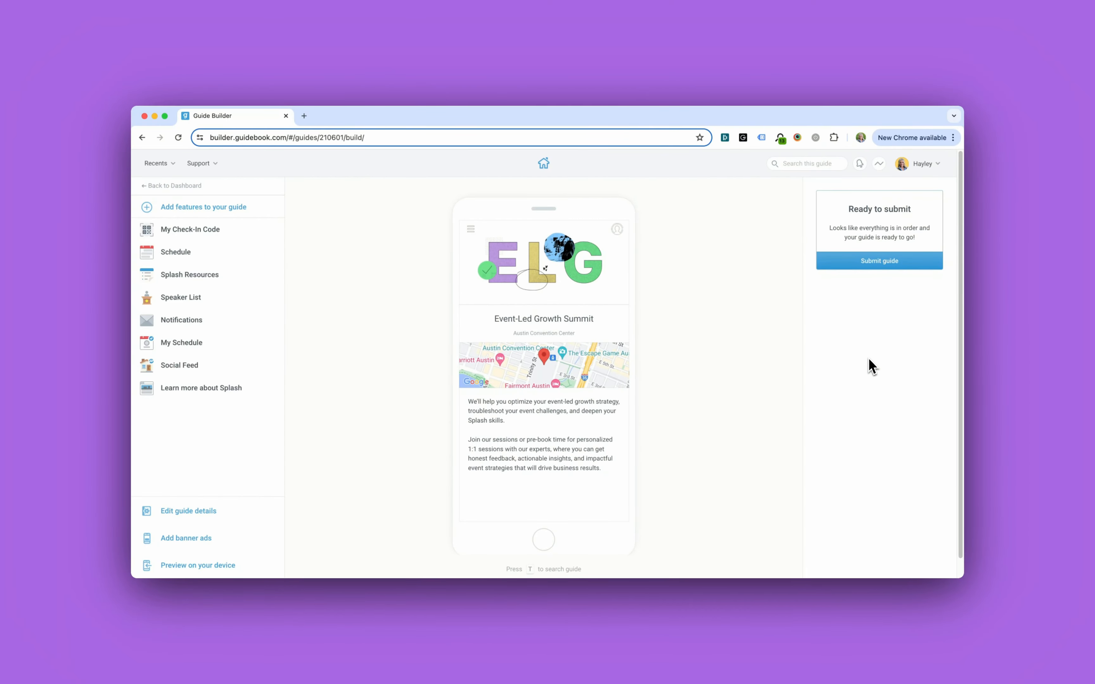
- Submit the guide, saving event details and attaching it to a space, then view the Session registrations records
click(880, 261)
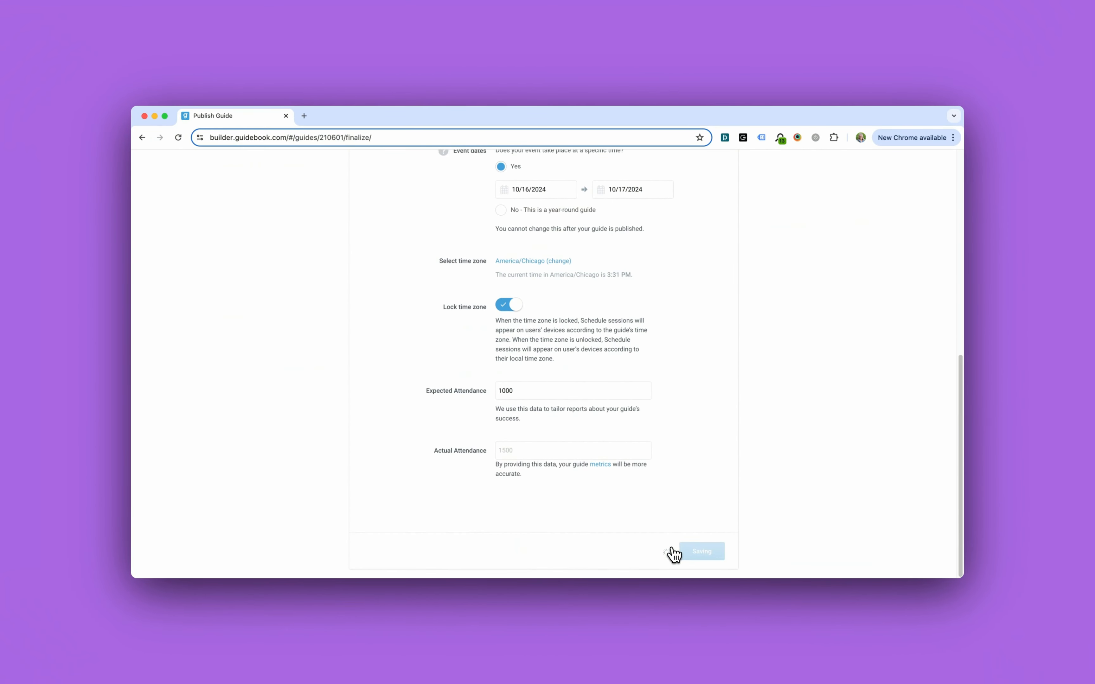
click(702, 551)
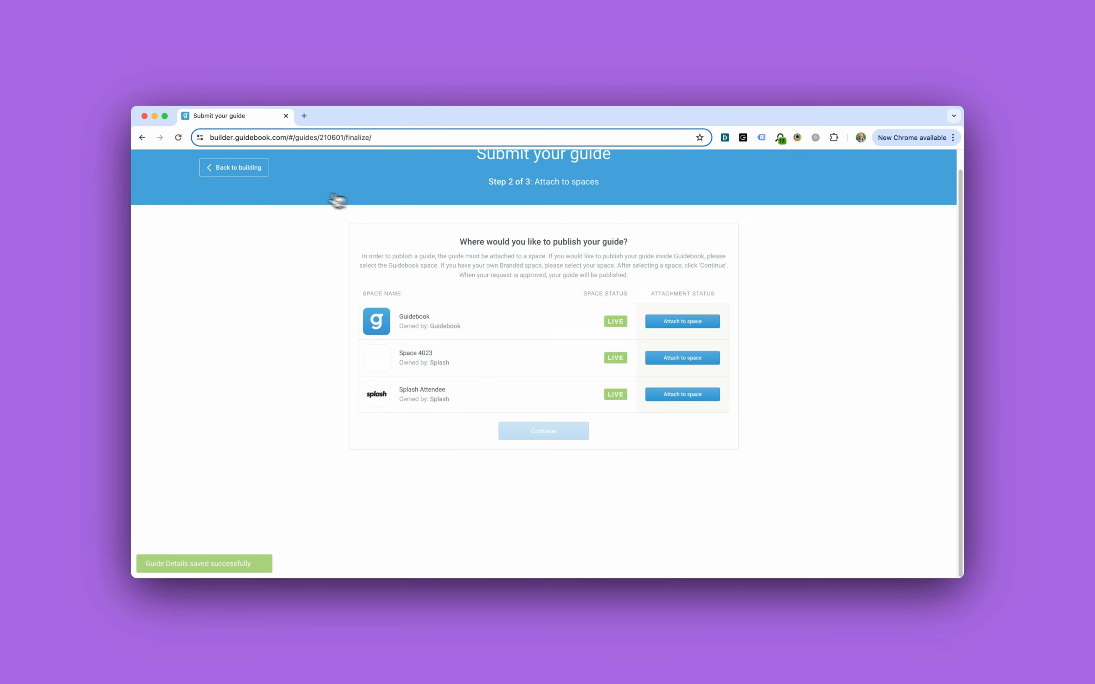
click(234, 167)
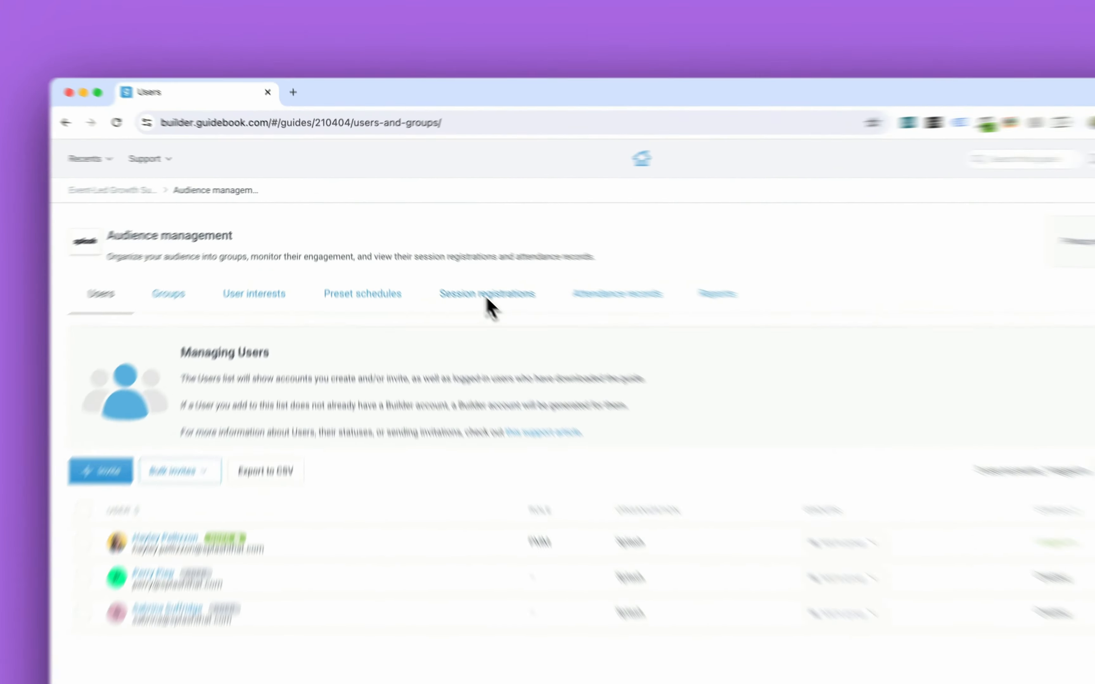
click(487, 294)
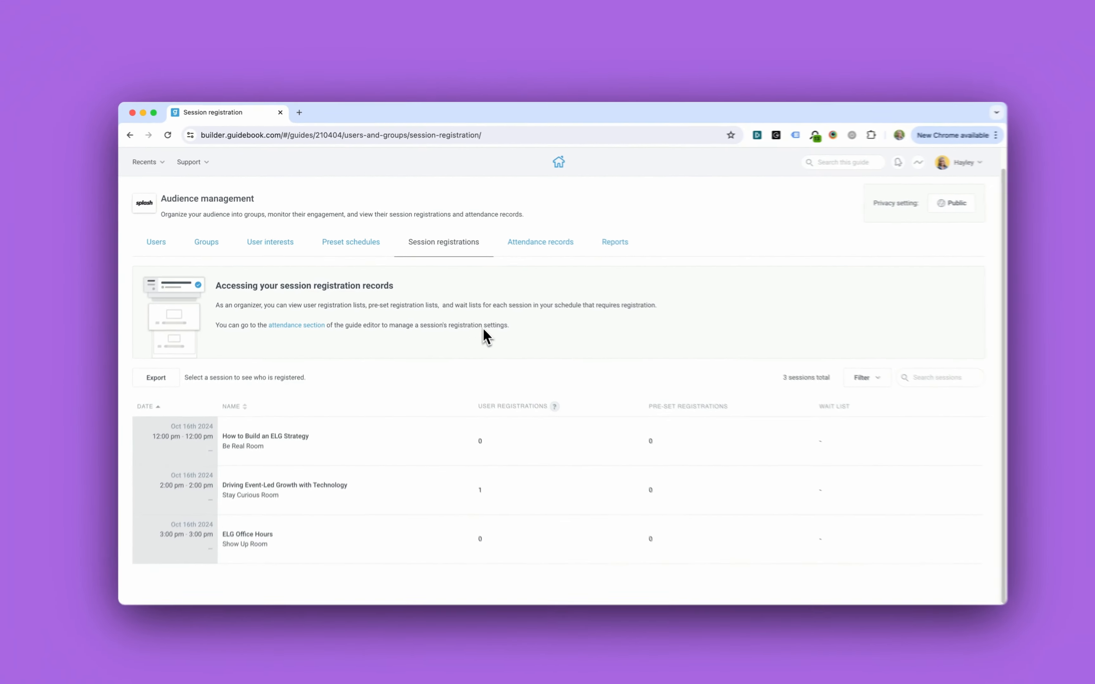